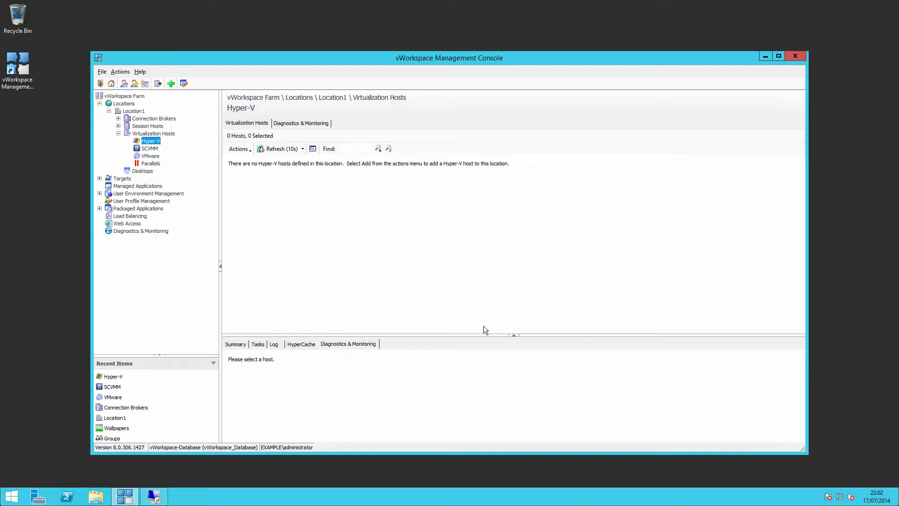
mouse_move(195, 96)
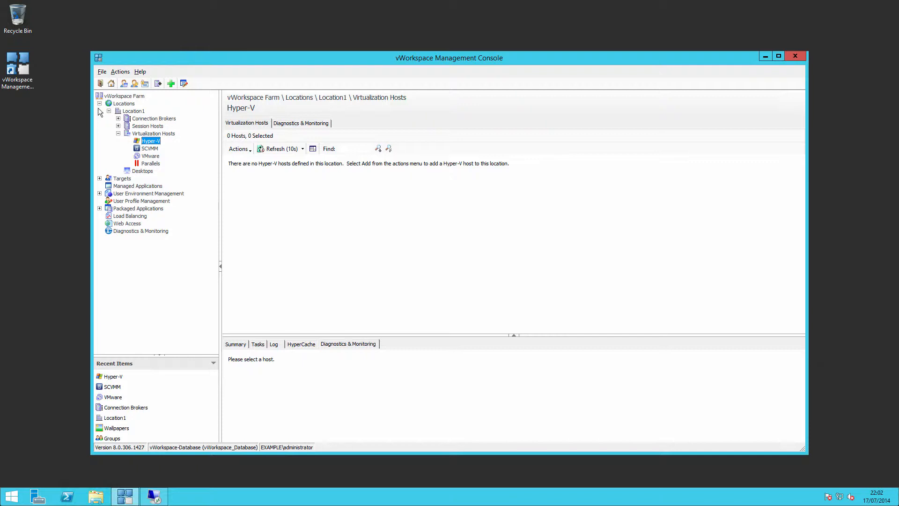
Select Location1 in the tree to show its brokers, session hosts, virtualization hosts and desktops
left_click(134, 110)
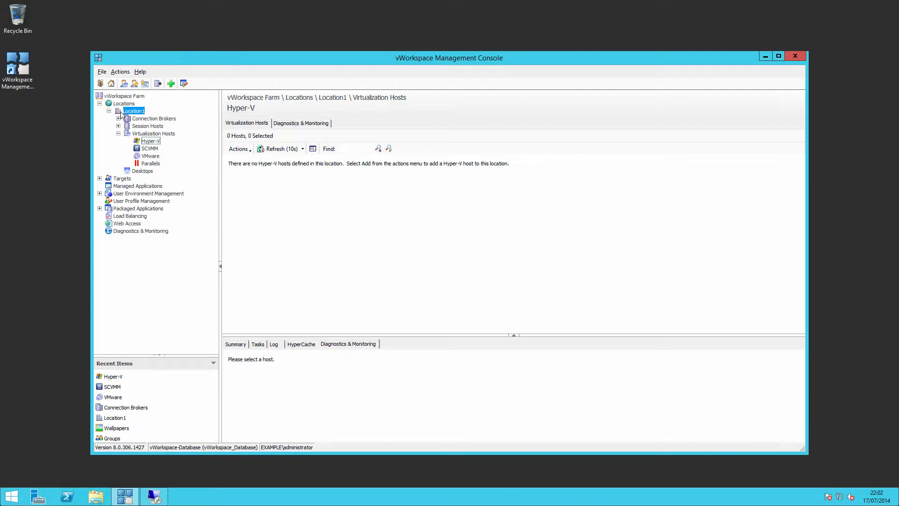
left_click(132, 111)
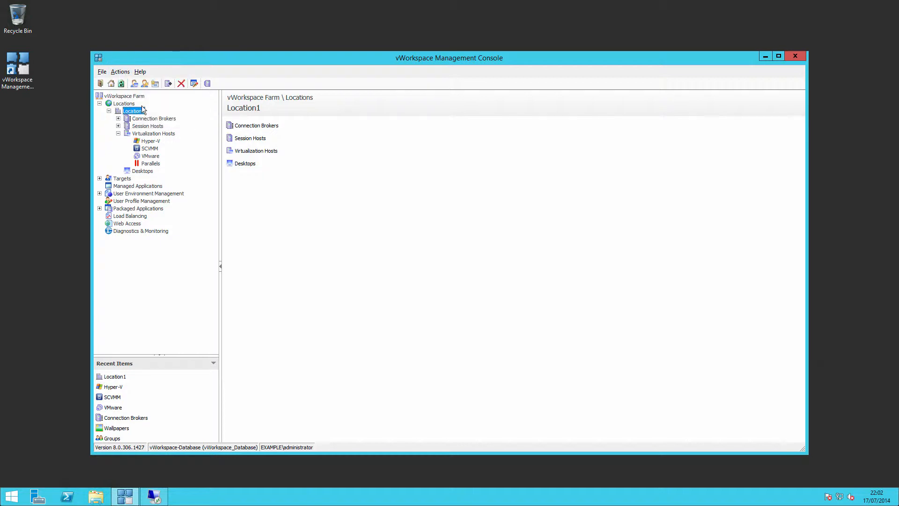
Rename Location1 to 'Data Center' in Location Properties, reviewing admin account and permissions pages before confirming
double_click(132, 111)
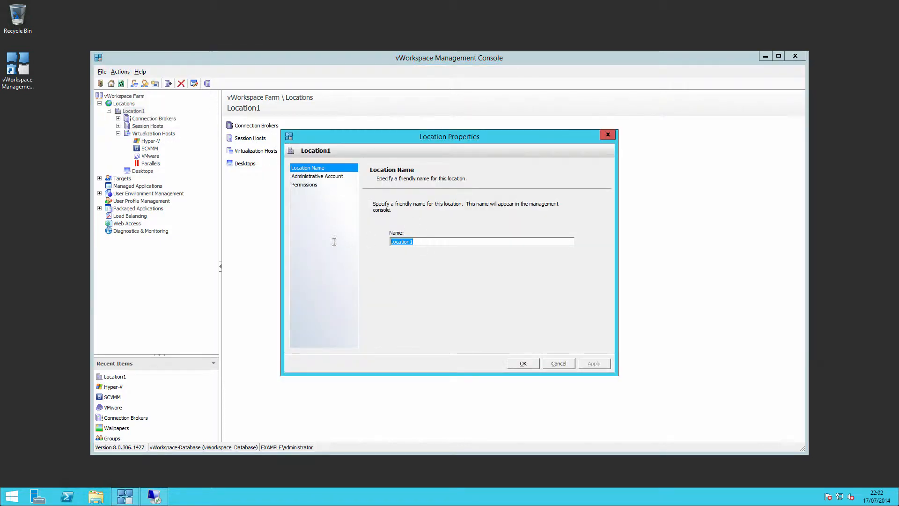
type("Data Ce")
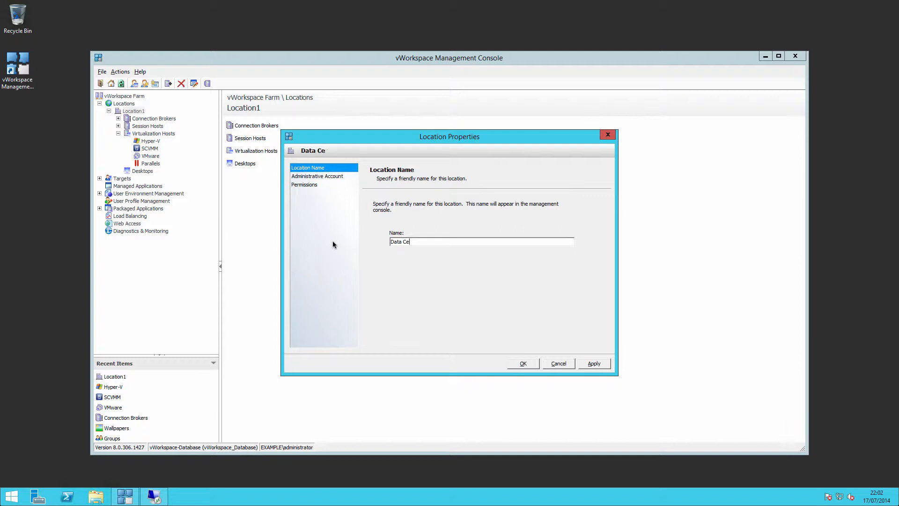
type("nter A")
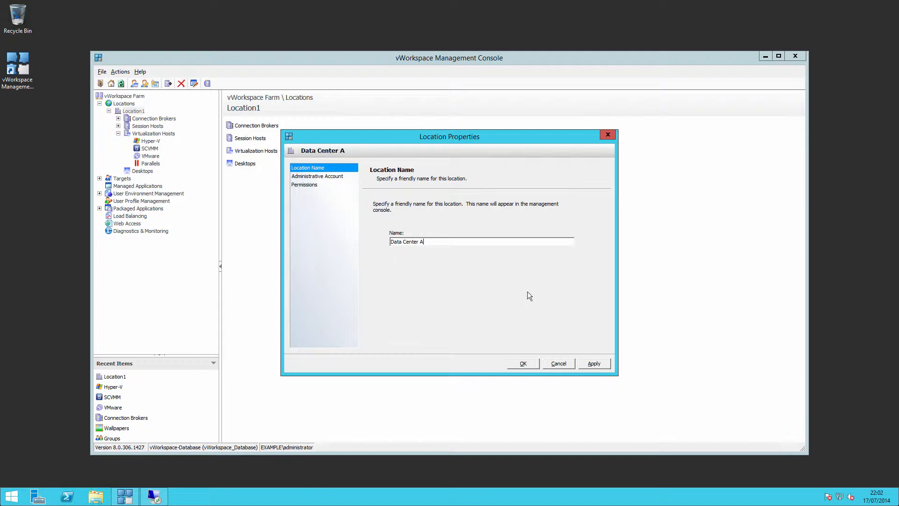
left_click(317, 176)
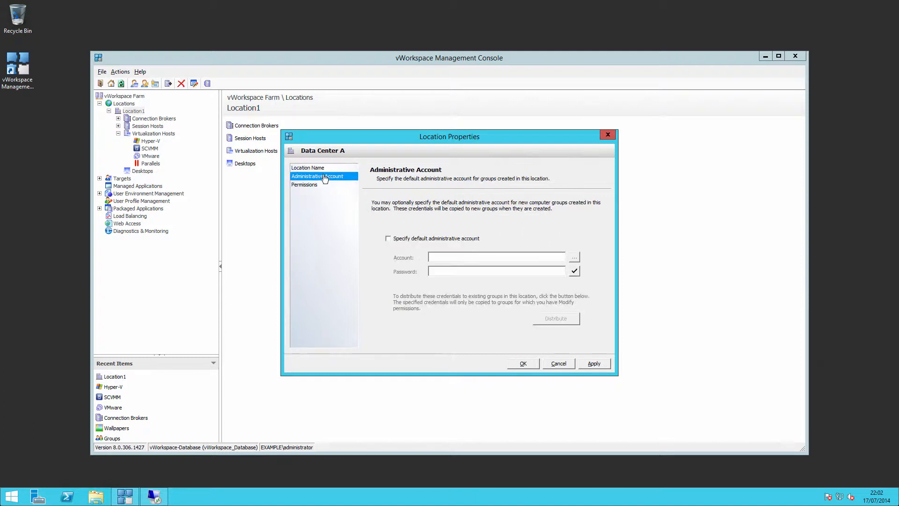
mouse_move(479, 259)
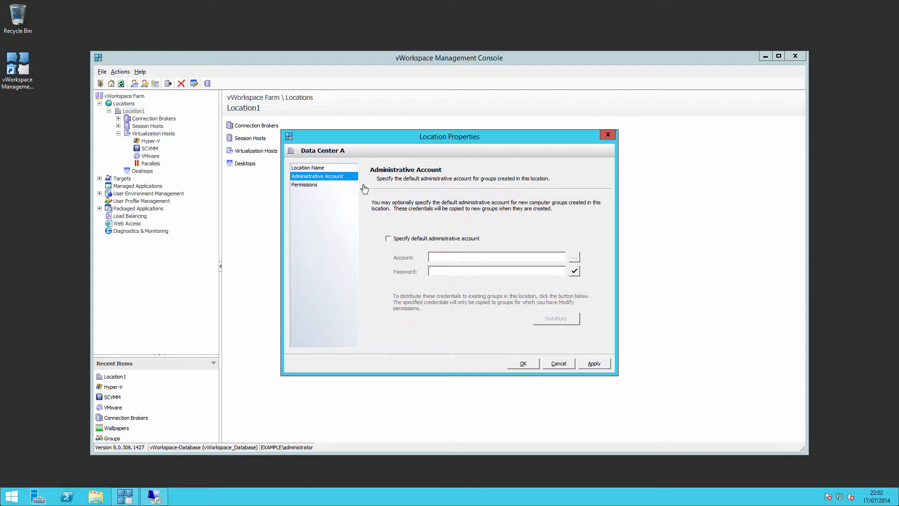
mouse_move(327, 190)
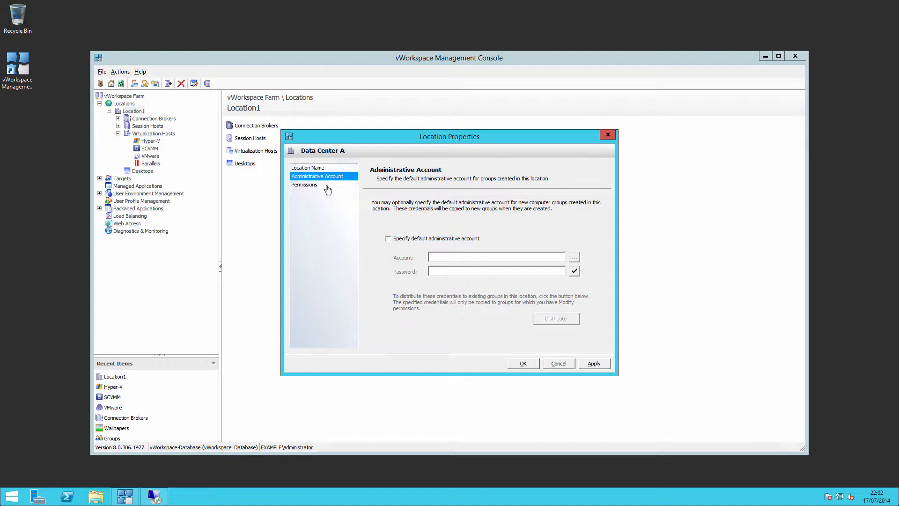
left_click(304, 184)
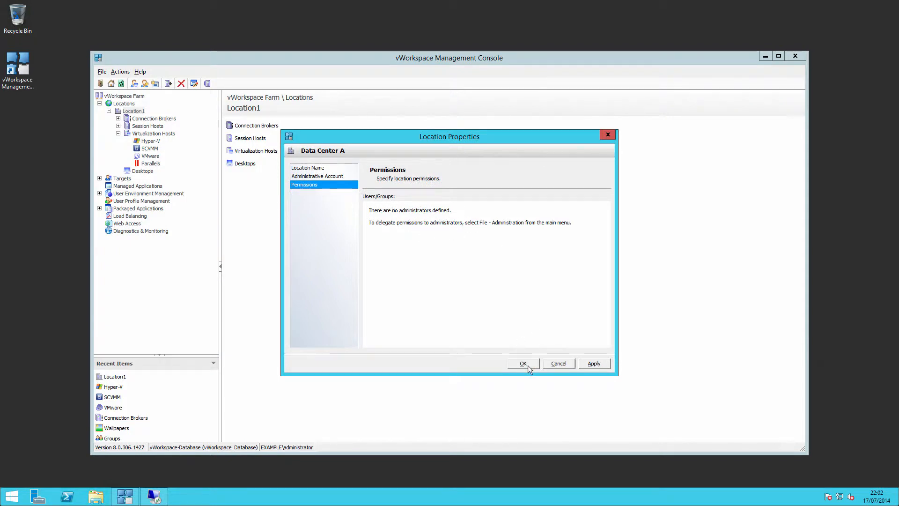
left_click(521, 363)
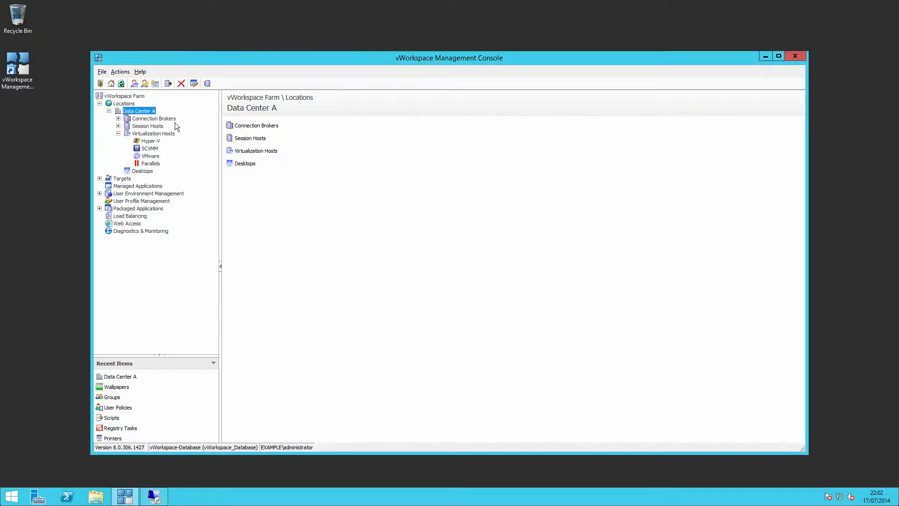
mouse_move(132, 134)
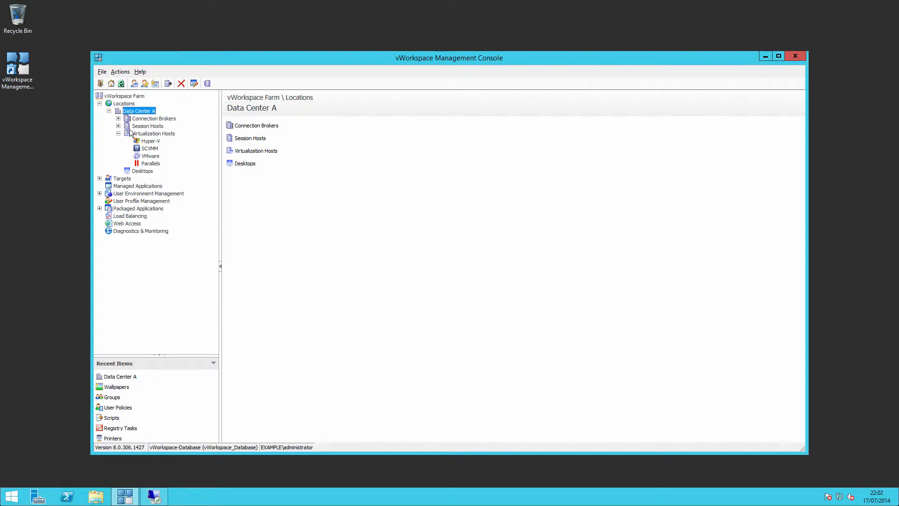
Expand Data Center A and select the SCVMM virtualization hosts node
left_click(118, 119)
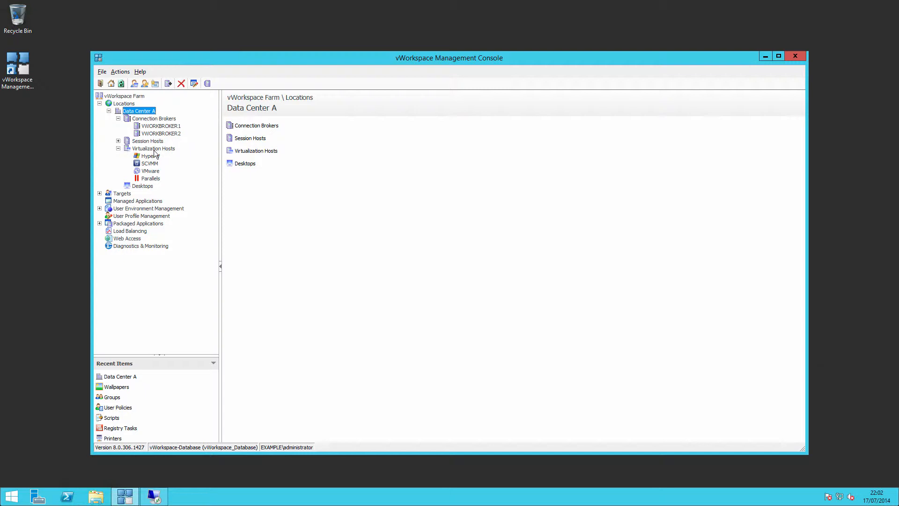
mouse_move(158, 155)
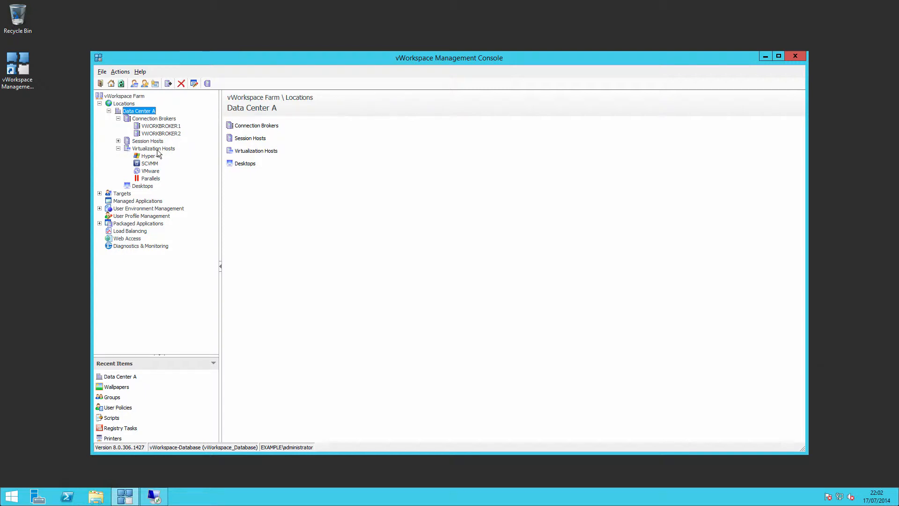
left_click(150, 162)
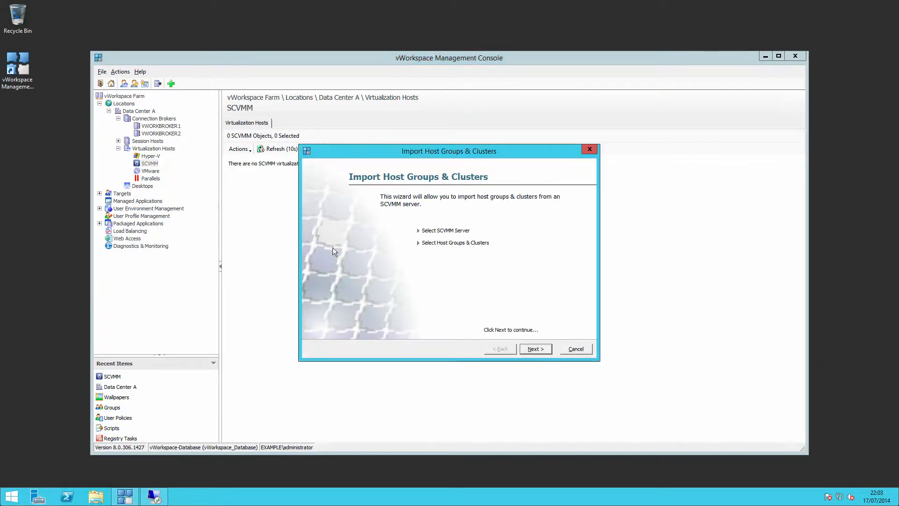
Start a new SCVMM server named SCVMM1 with address 192.1, user 'examp' and a password
left_click(534, 349)
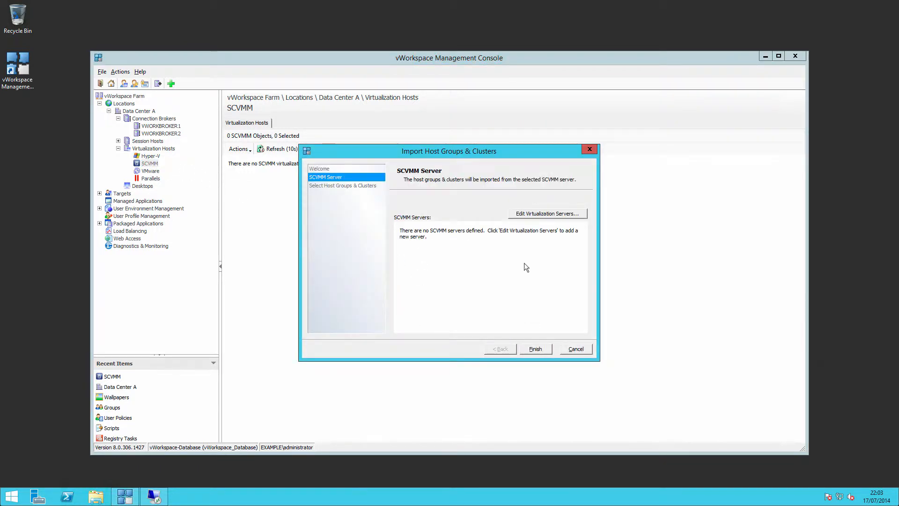
left_click(546, 213)
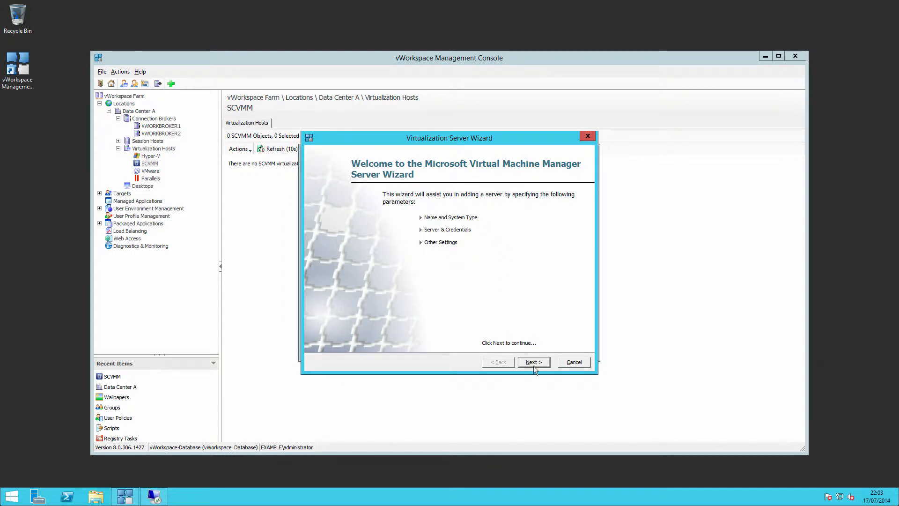
left_click(533, 361)
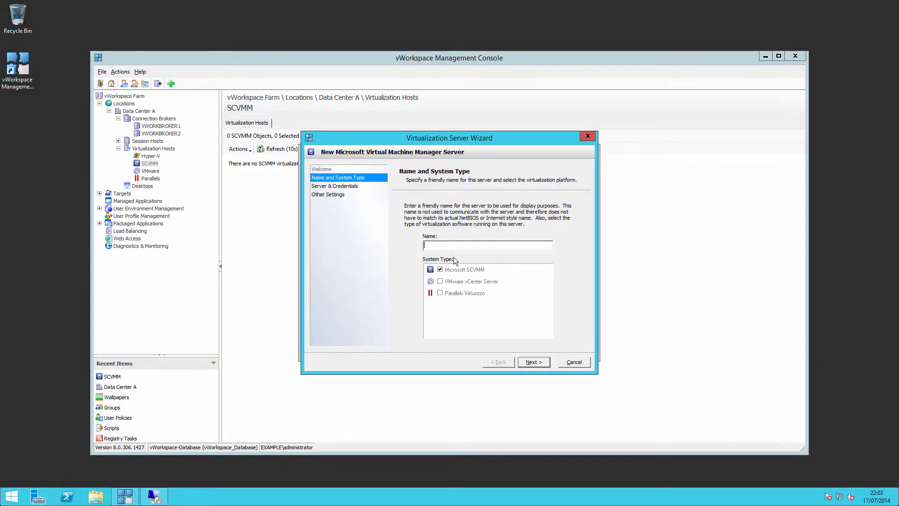
type("SCVMM1")
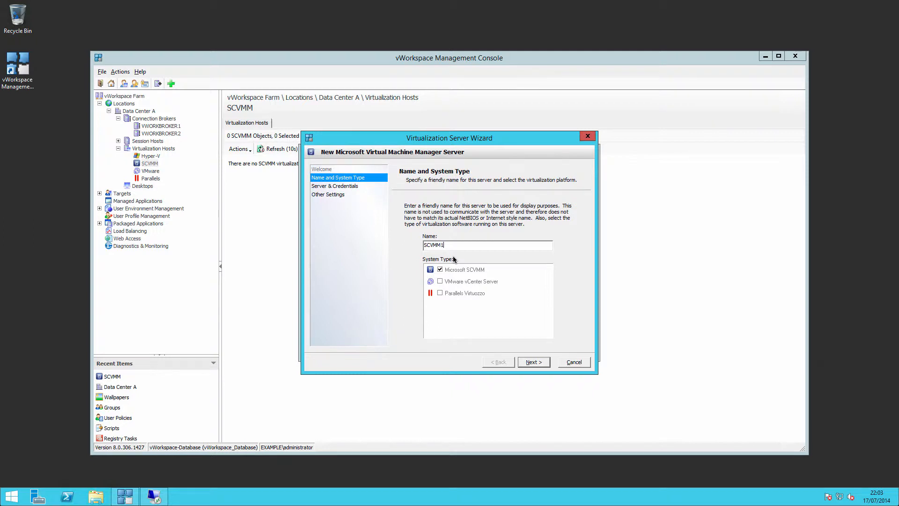
left_click(532, 361)
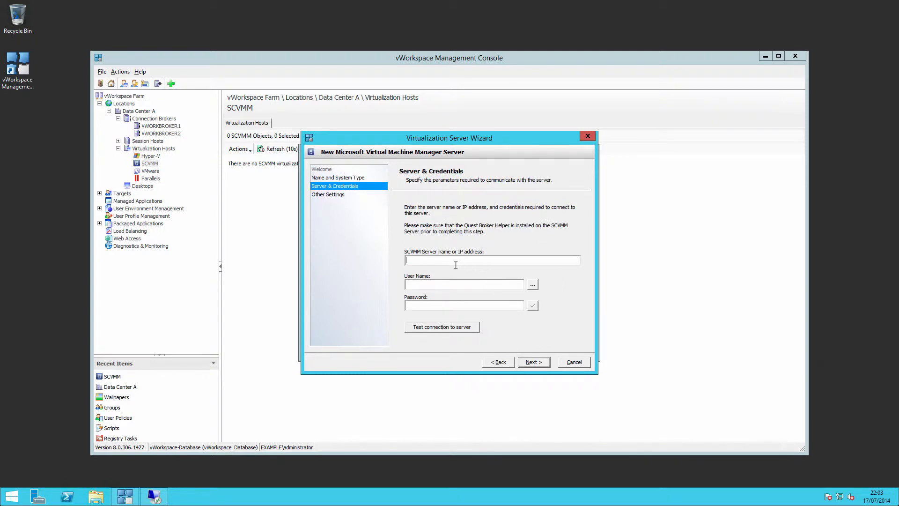
type("192.168.1.240")
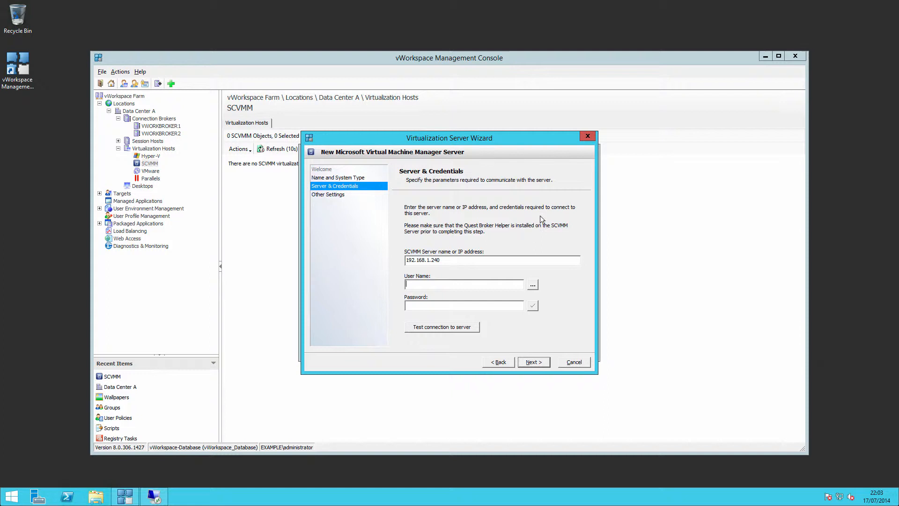
mouse_move(514, 214)
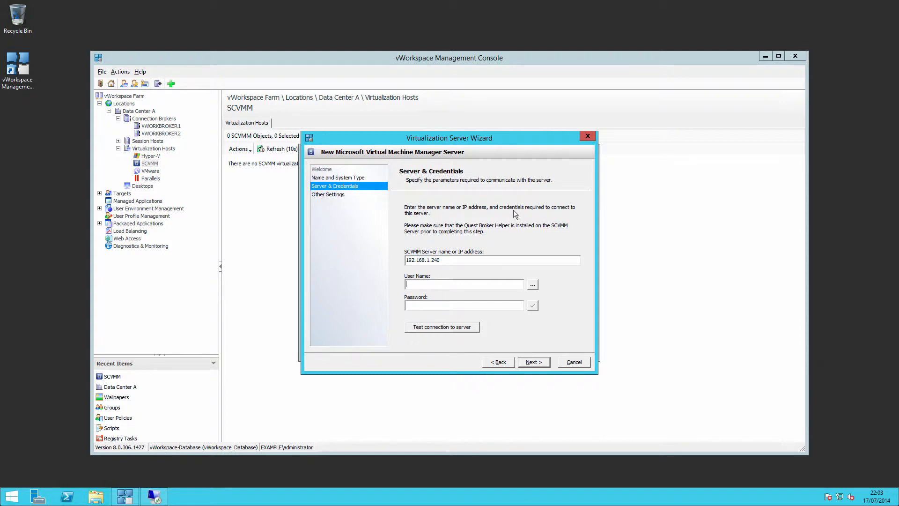
type("example\\adminis")
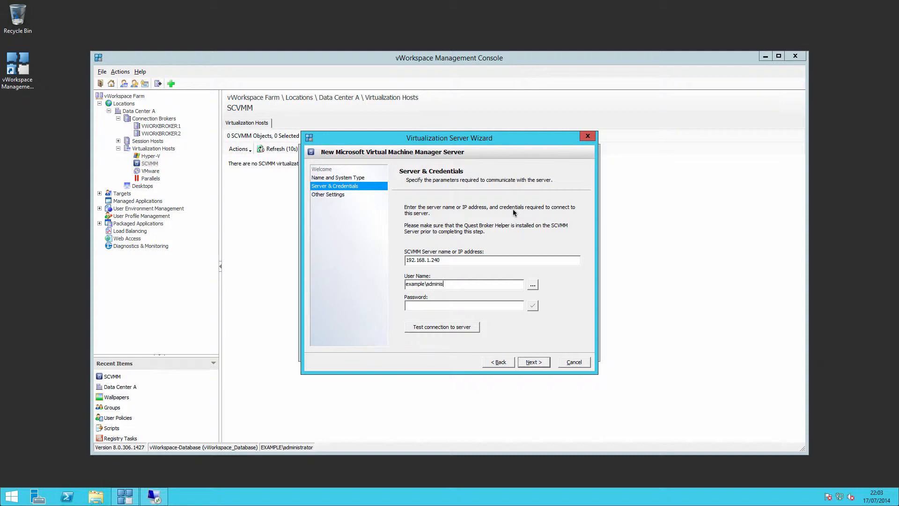
type("•••")
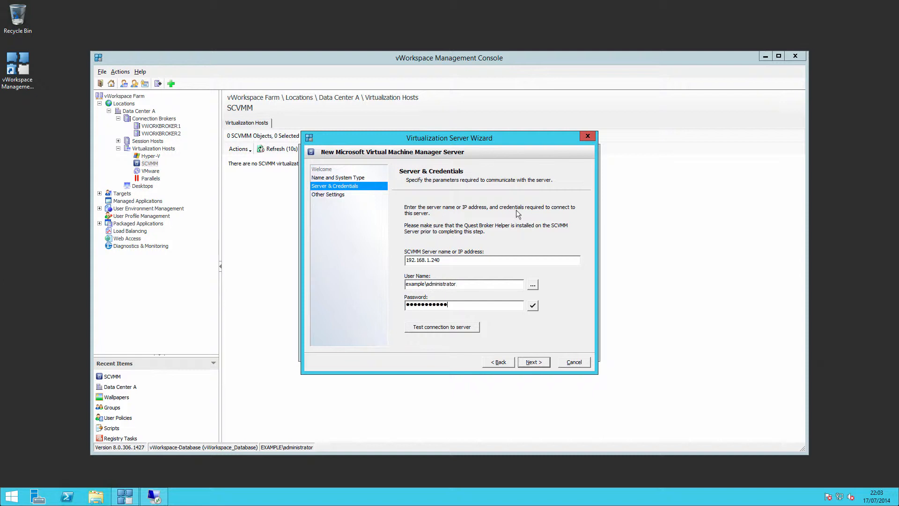
mouse_move(488, 315)
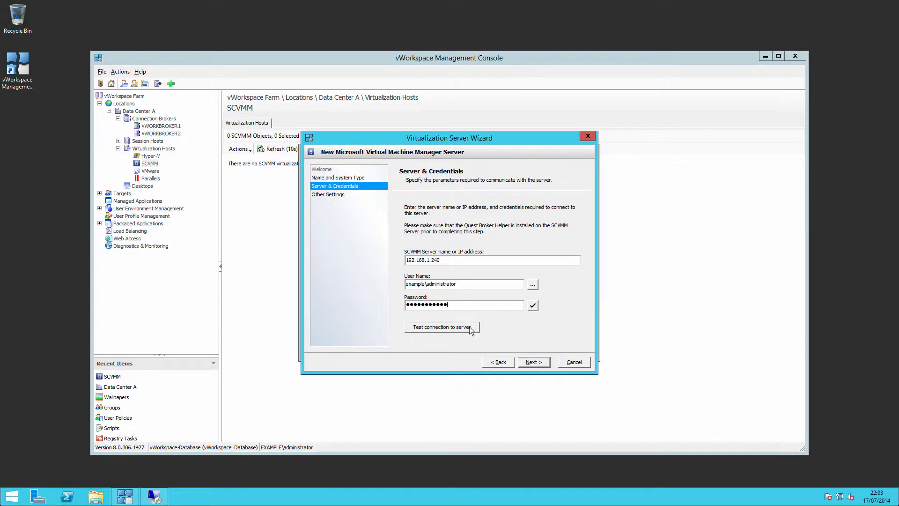
mouse_move(473, 229)
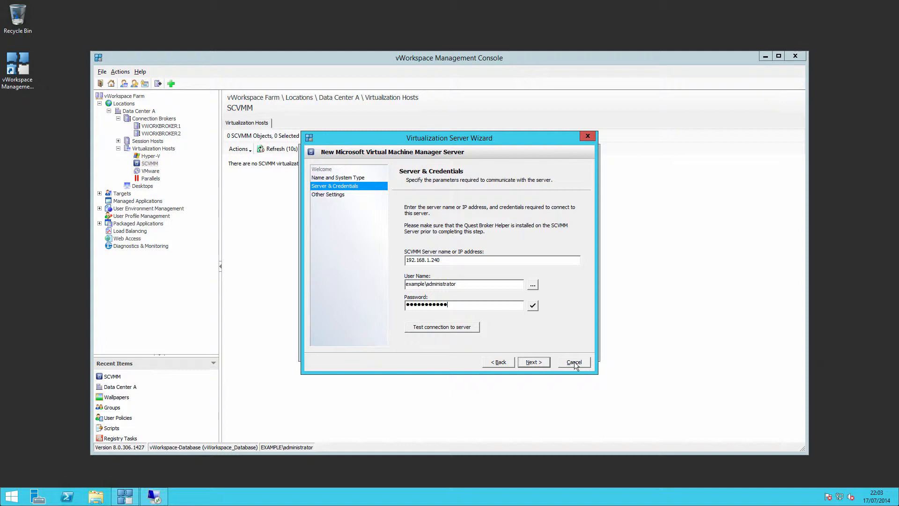
Discard the SCVMM server setup and cancel the host group import
left_click(573, 361)
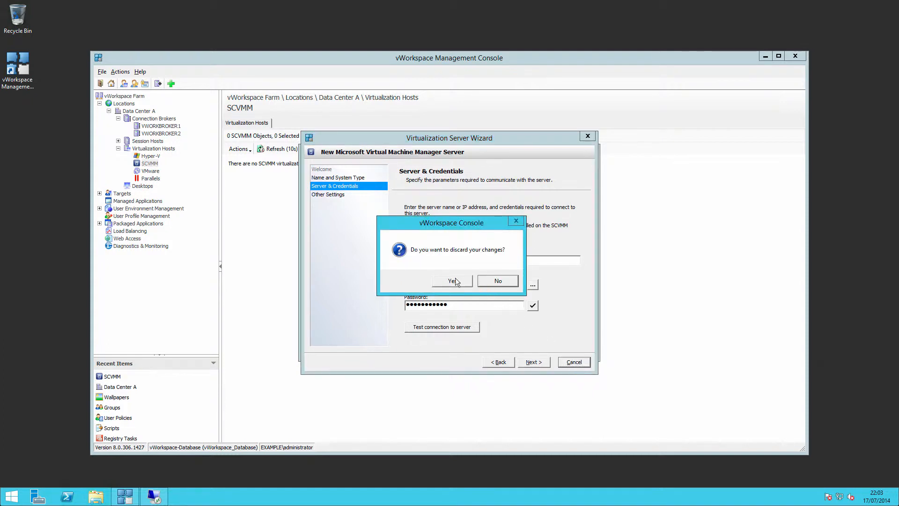
left_click(451, 279)
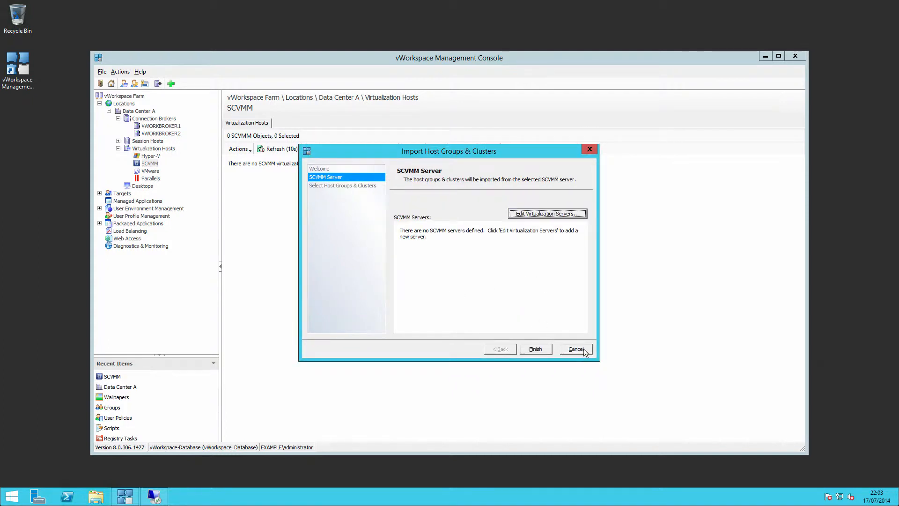
left_click(575, 349)
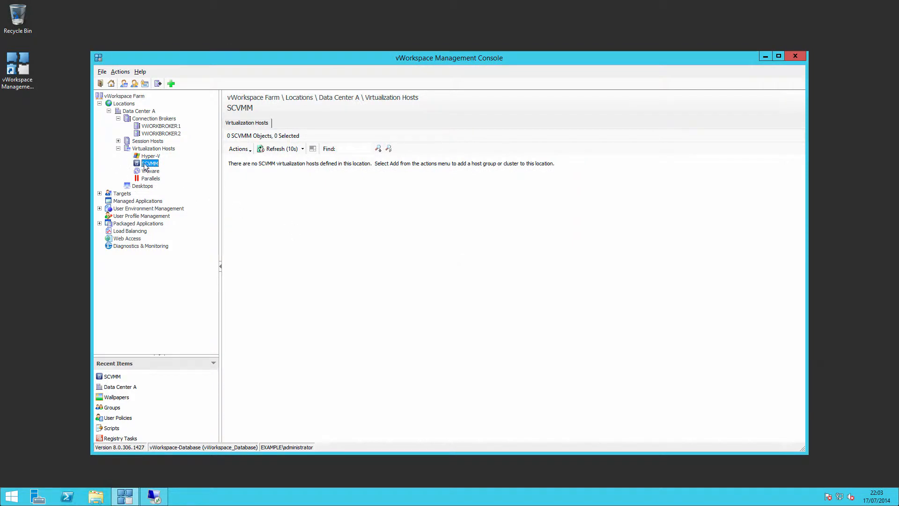
mouse_move(239, 149)
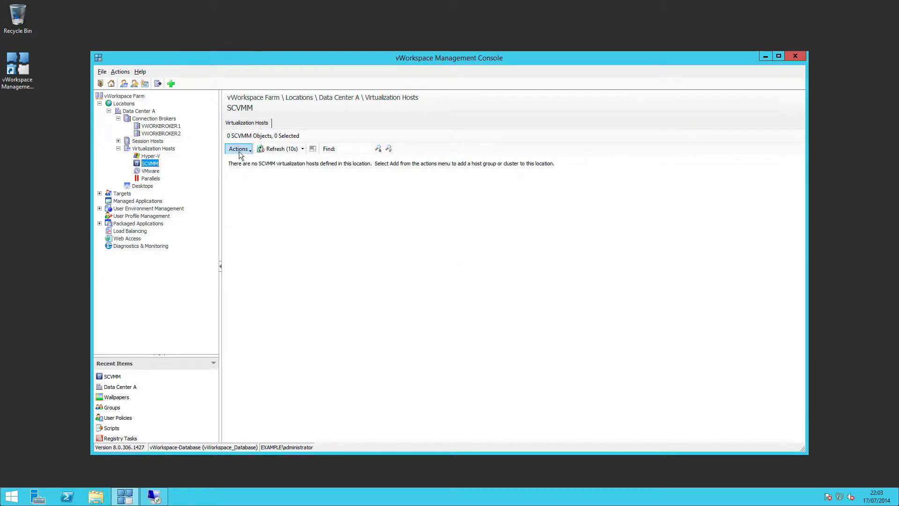
Dismiss the SCVMM actions menu and move to the Hyper-V hosts node to begin adding a host
left_click(238, 149)
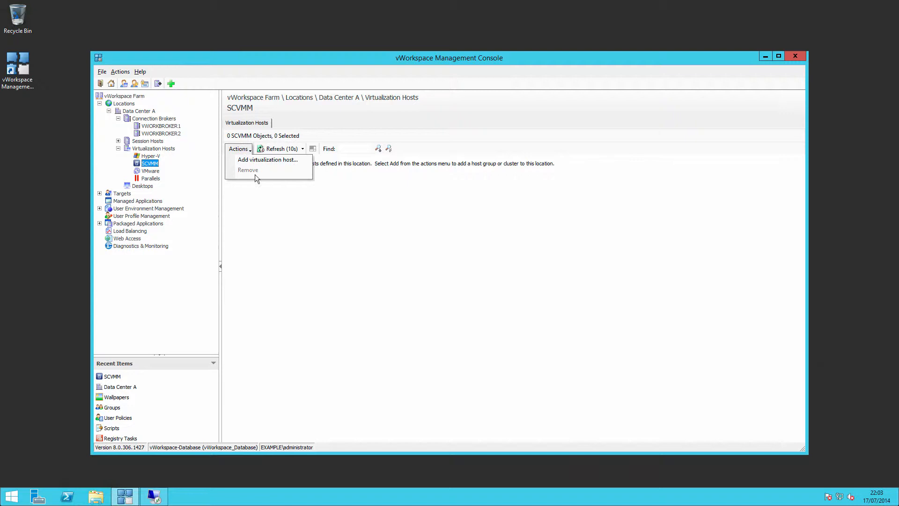
left_click(286, 297)
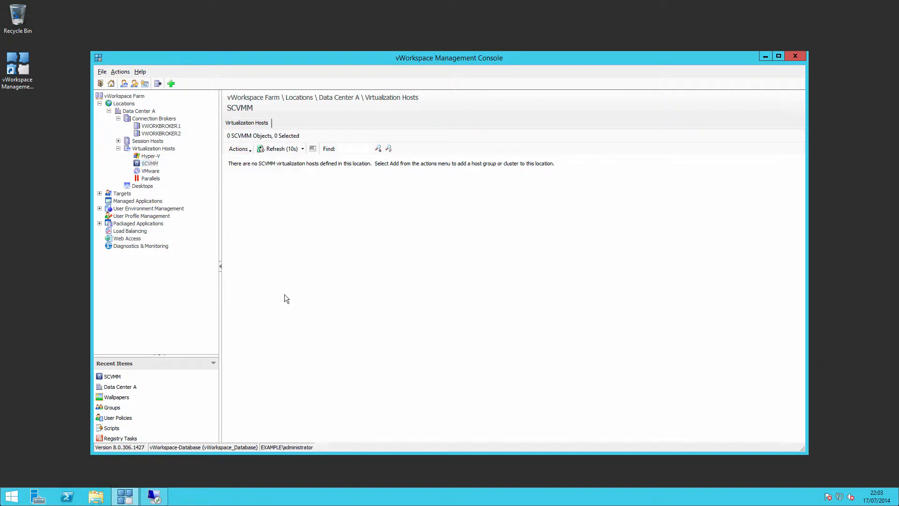
mouse_move(298, 305)
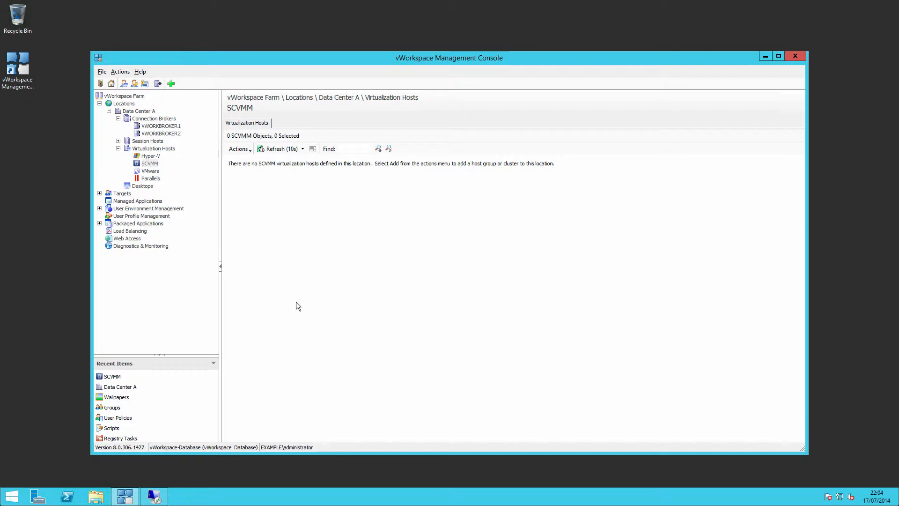
mouse_move(165, 168)
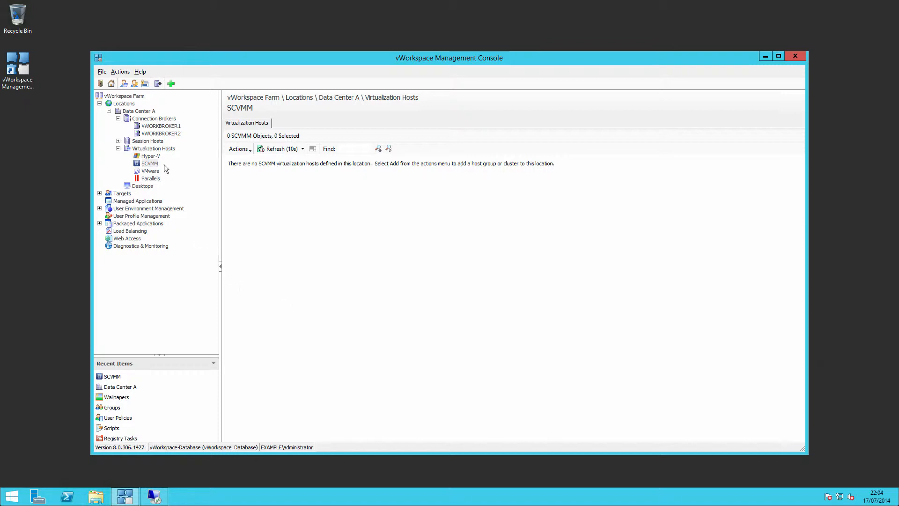
left_click(149, 163)
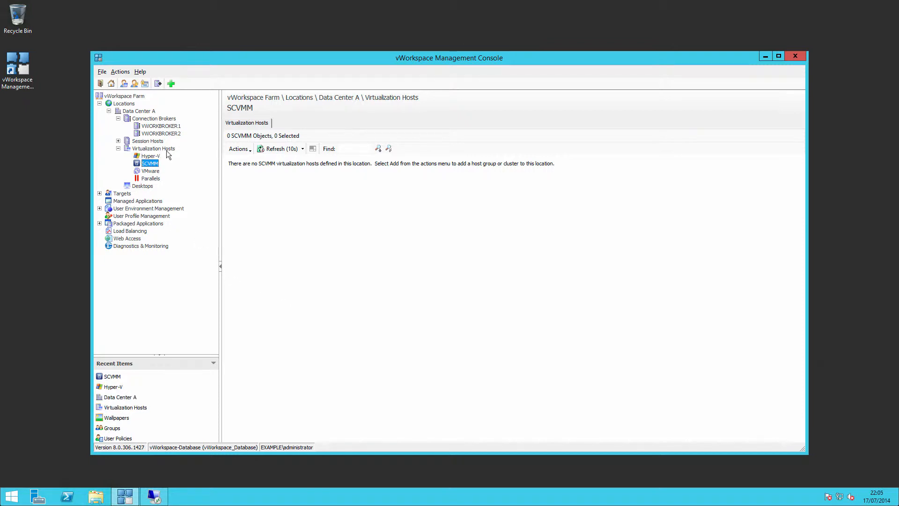
left_click(149, 156)
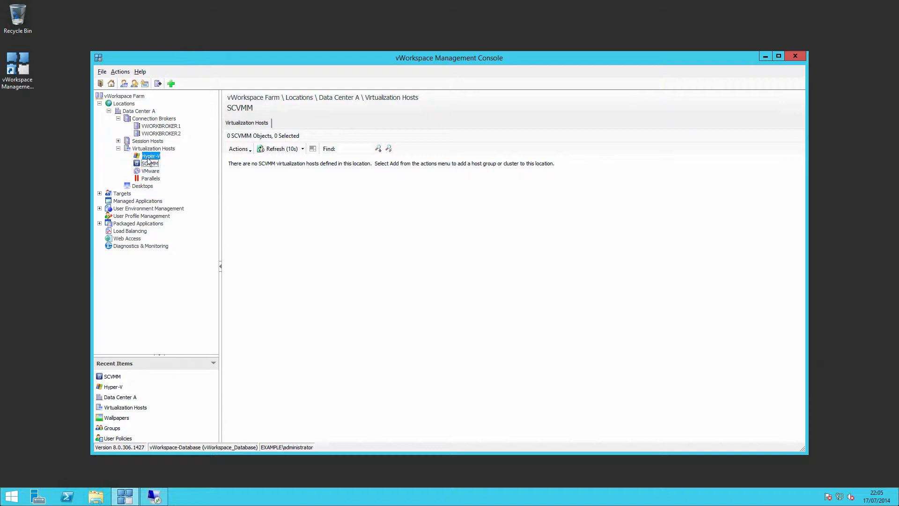
left_click(151, 157)
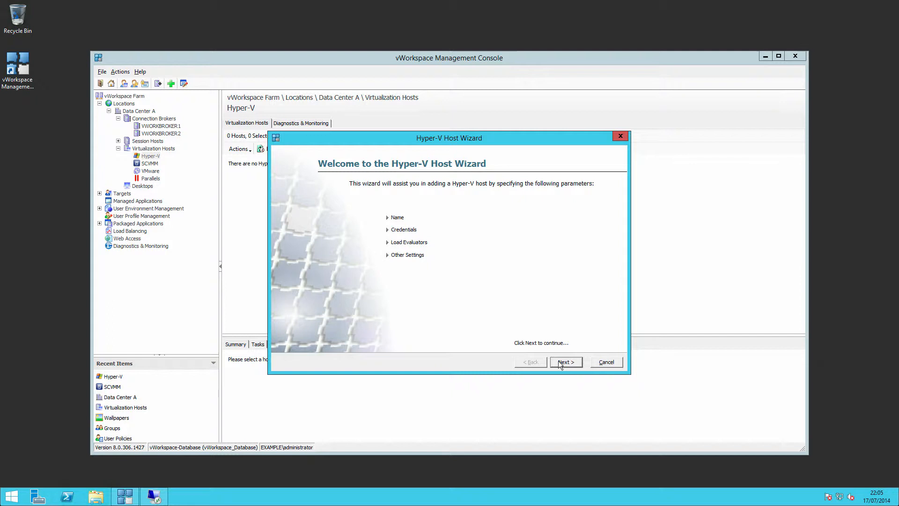
Pick DC1 from the Hyper-V Servers unit as the host, then cancel the wizard at the credentials step
left_click(565, 362)
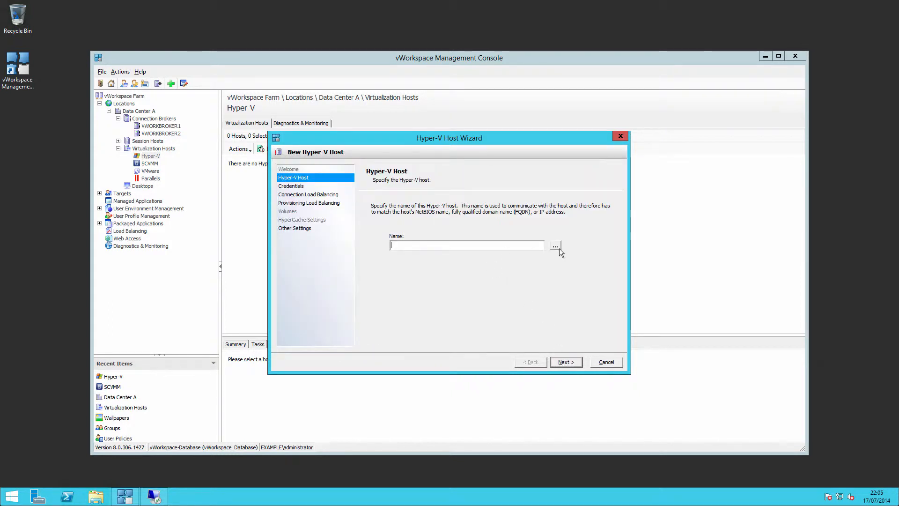
left_click(554, 246)
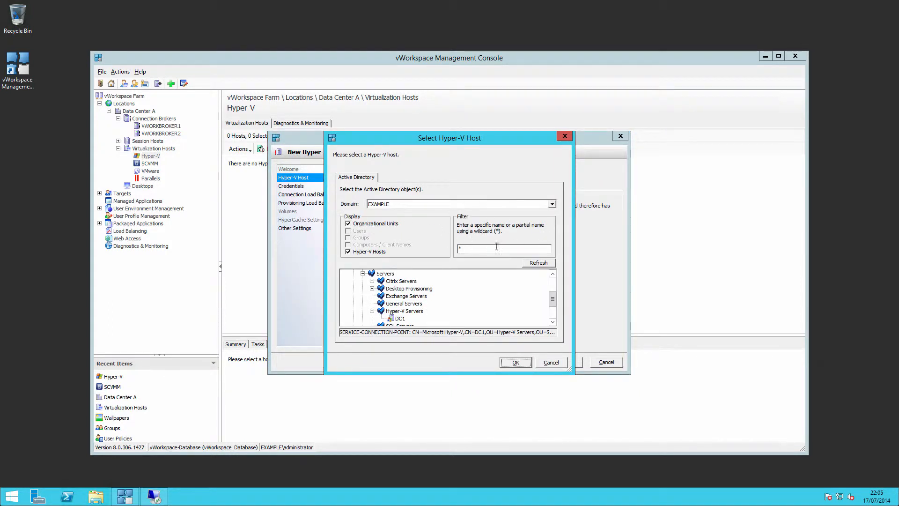
left_click(400, 318)
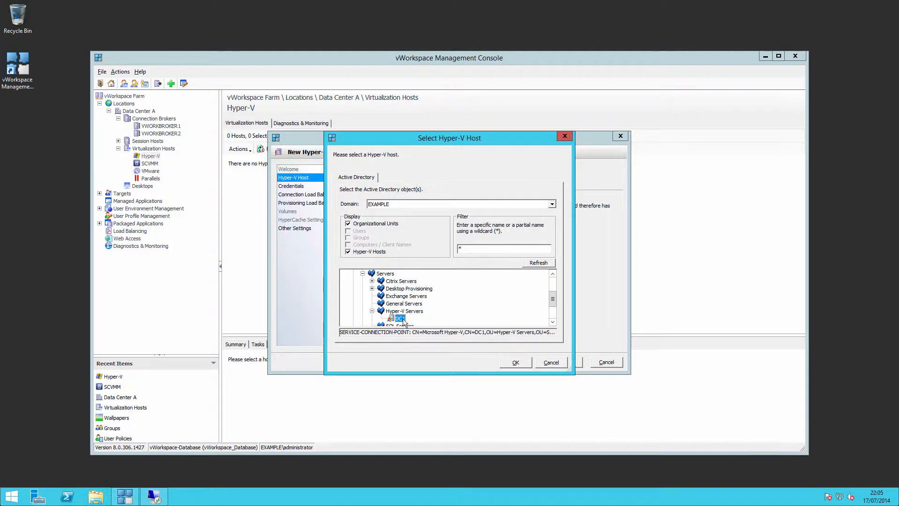
mouse_move(398, 302)
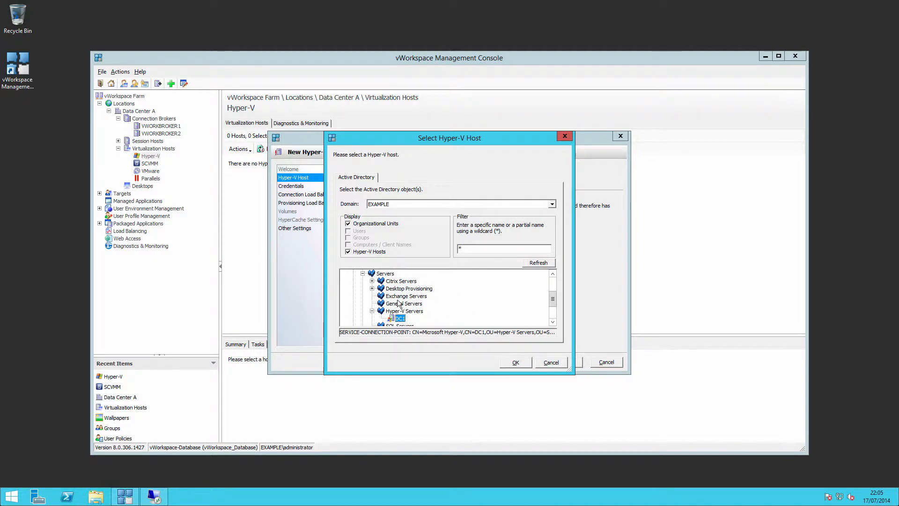
mouse_move(521, 365)
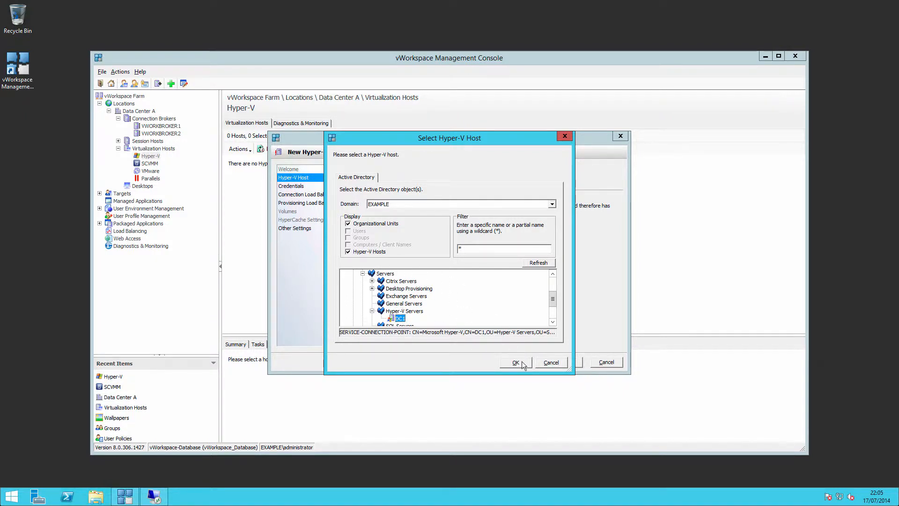
left_click(514, 362)
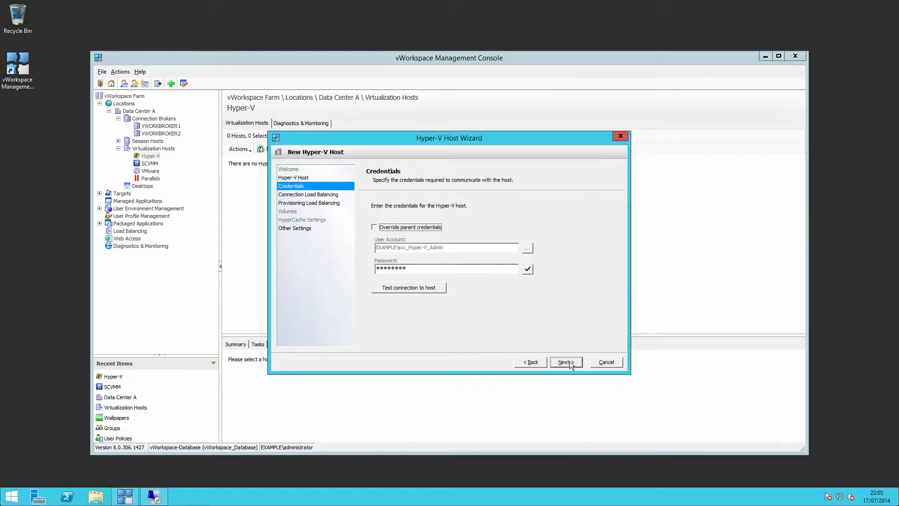
mouse_move(426, 228)
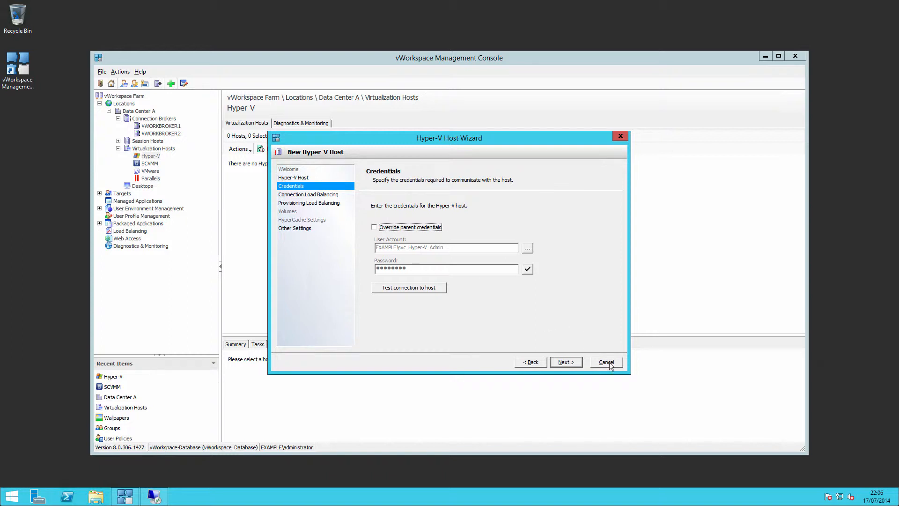
left_click(606, 361)
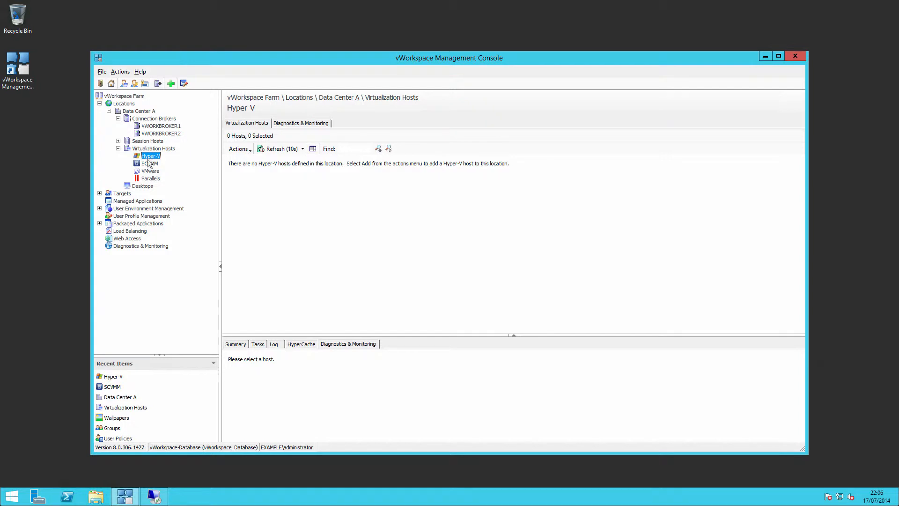
right_click(150, 156)
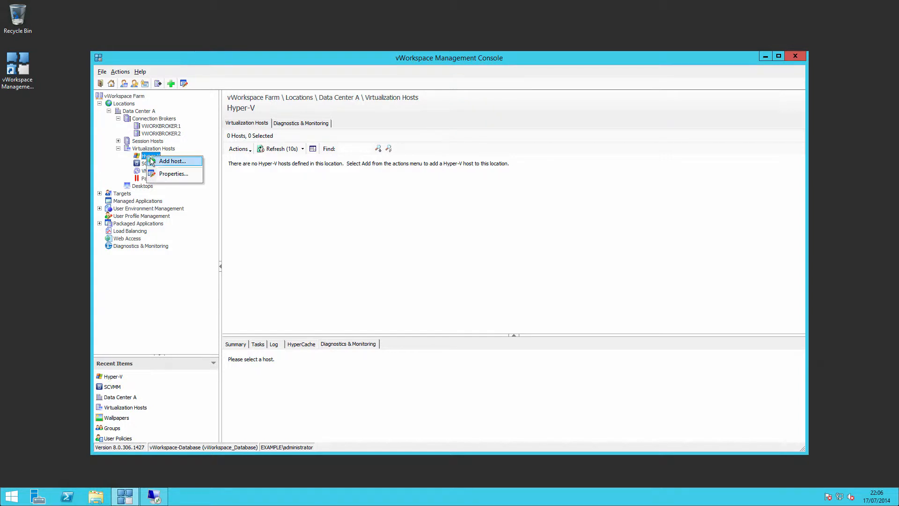
left_click(173, 173)
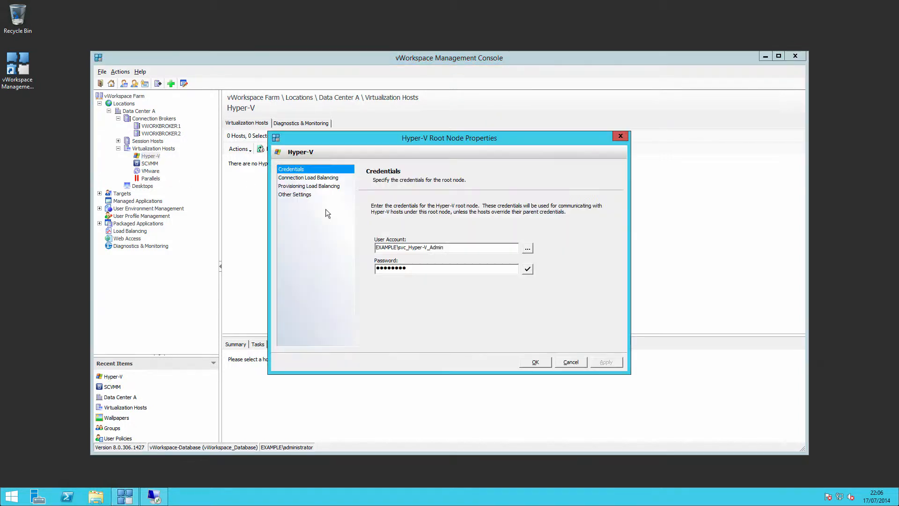
mouse_move(363, 242)
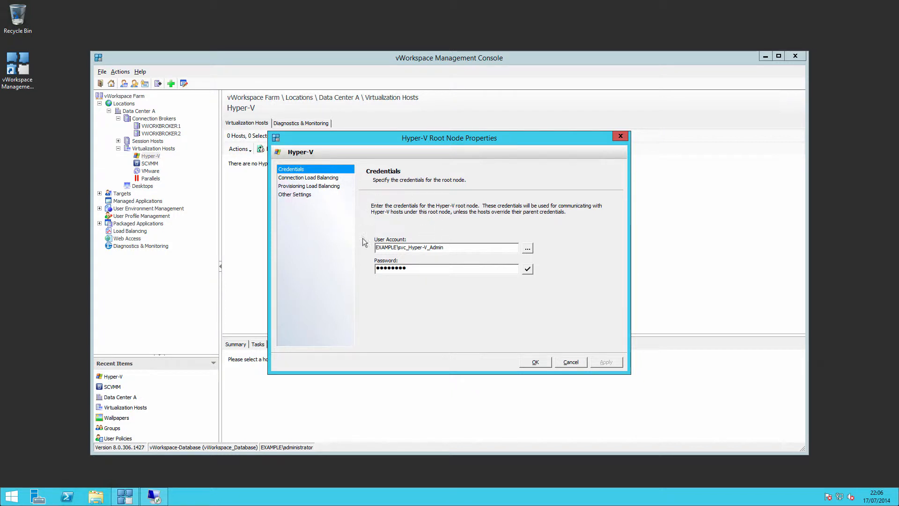
mouse_move(497, 316)
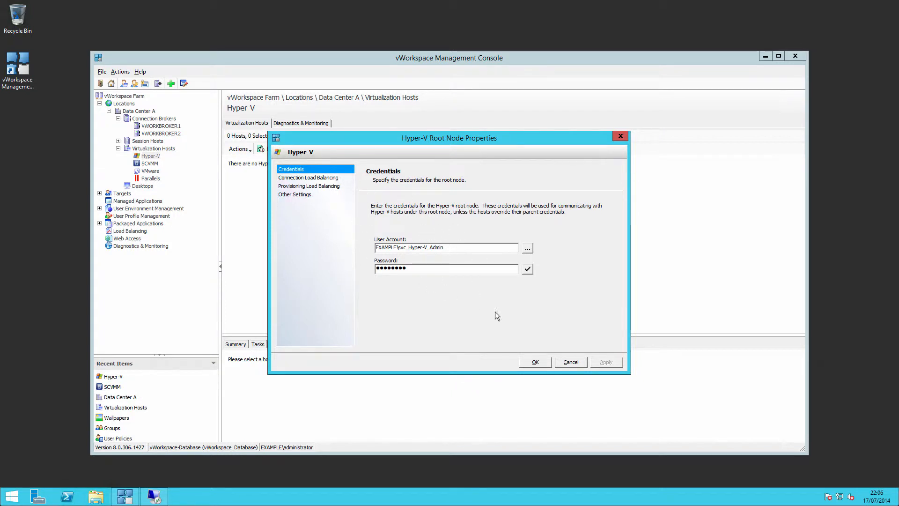
left_click(570, 361)
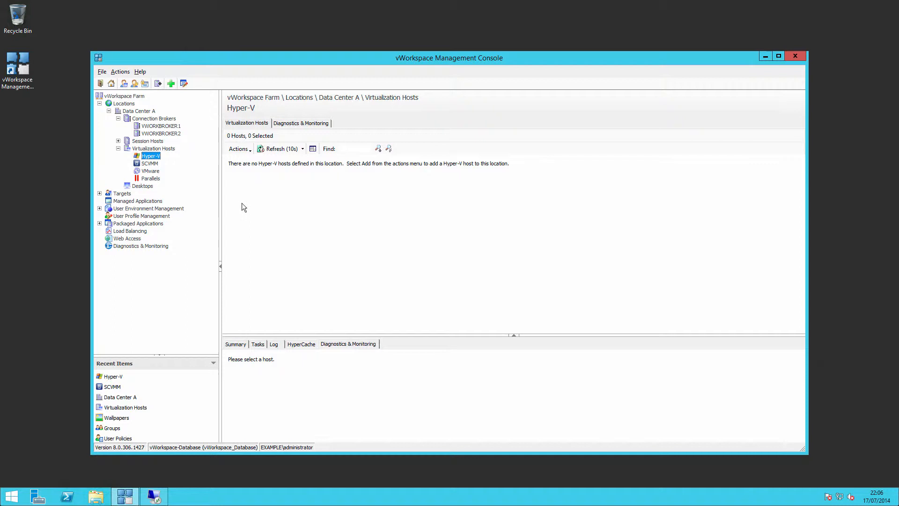
Start a new Hyper-V host and choose DC1 from the directory as the host to add
right_click(151, 155)
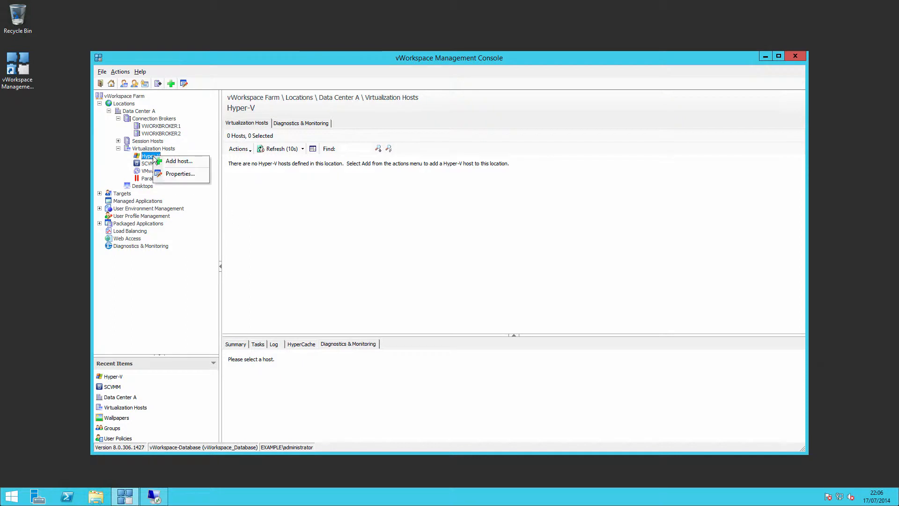
left_click(178, 160)
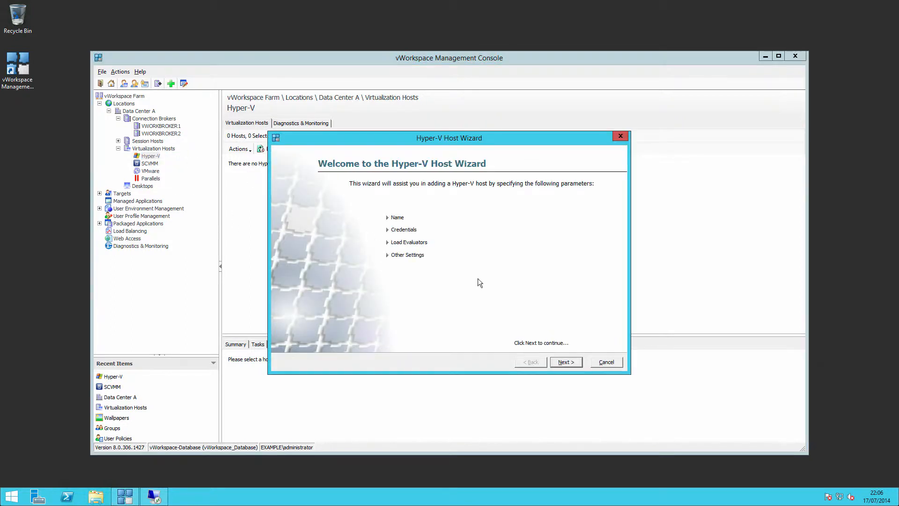
left_click(565, 361)
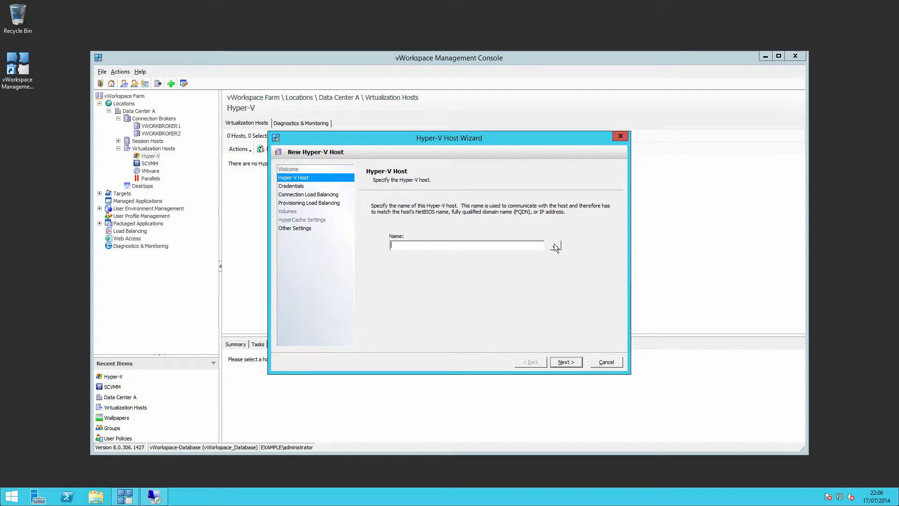
left_click(553, 244)
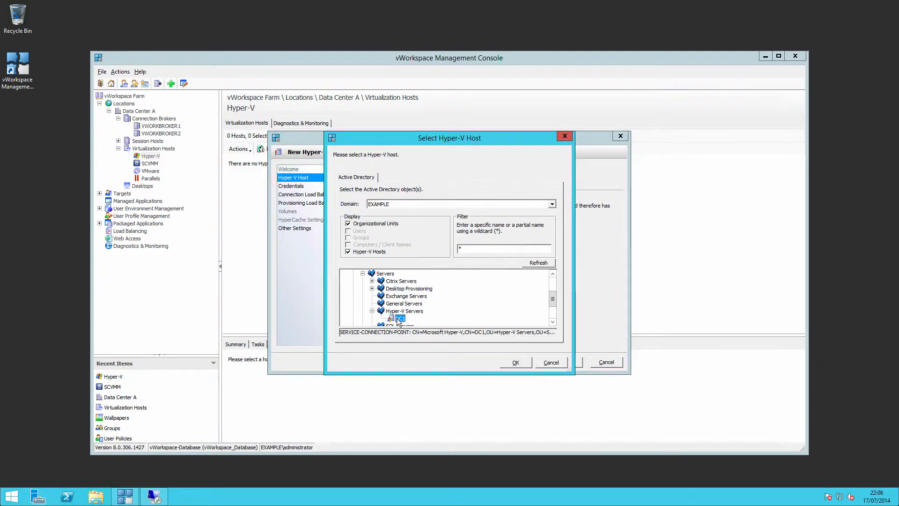
left_click(514, 361)
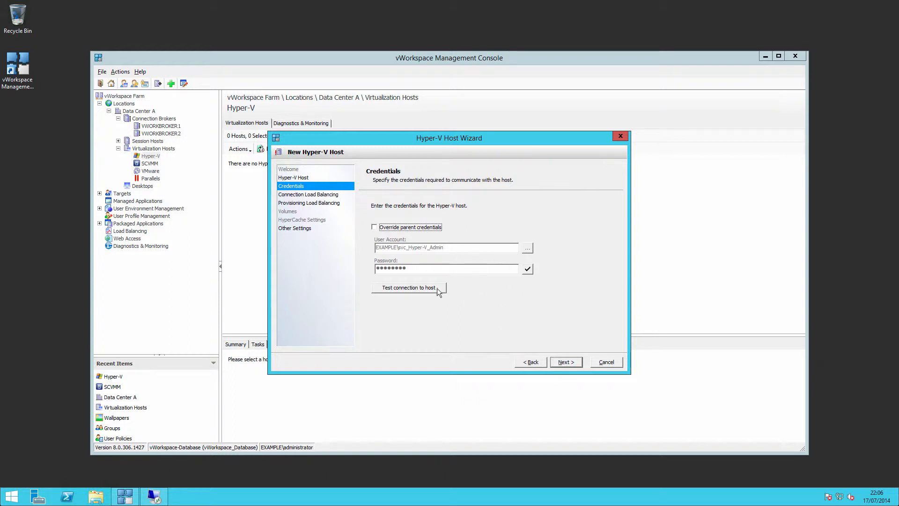
Test the connection to DC1 with the inherited credentials and acknowledge success
left_click(407, 287)
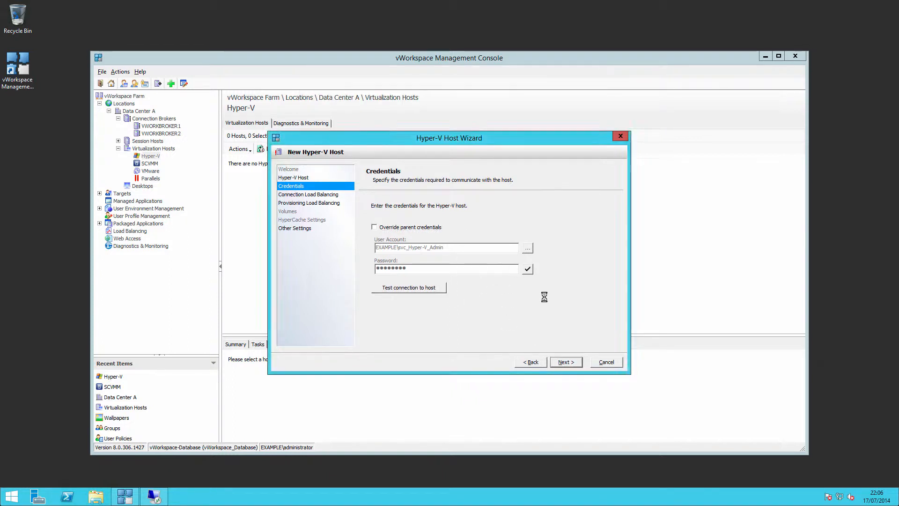
left_click(408, 288)
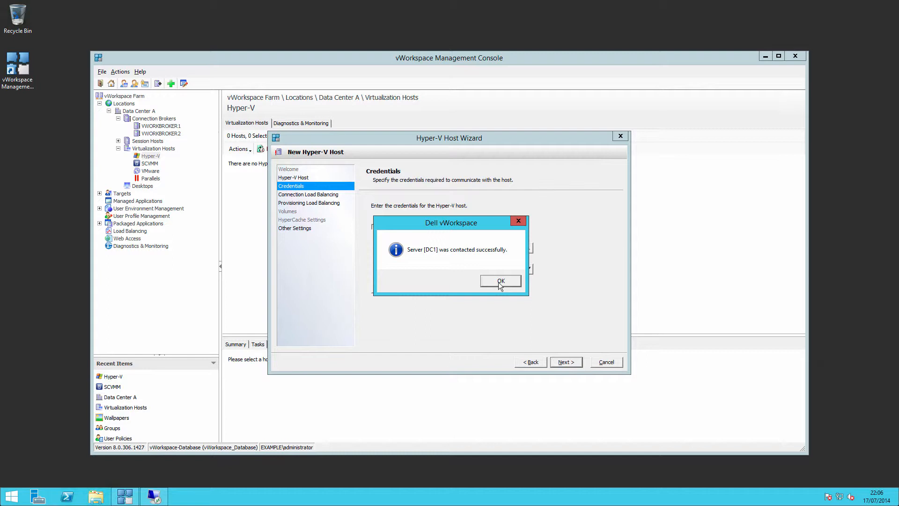
left_click(499, 281)
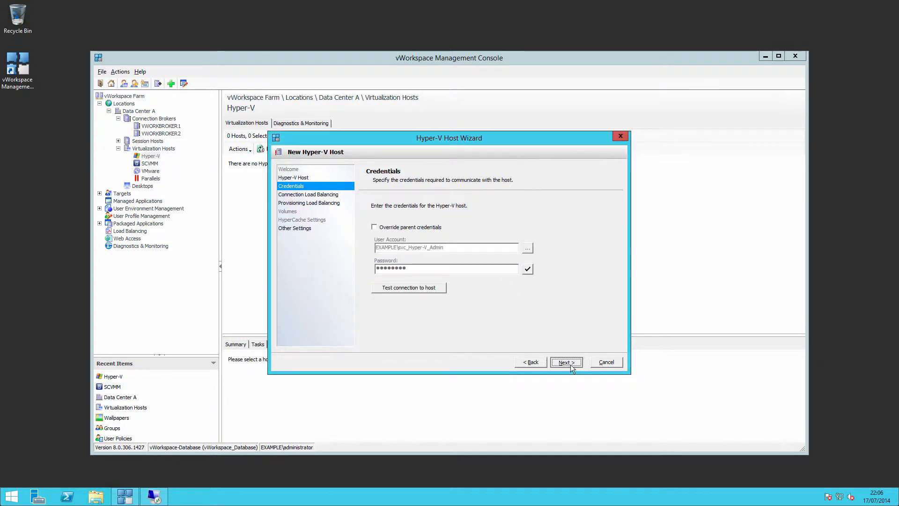
Accept default connection and provisioning load balancing and operation limits, finishing the DC1 host
left_click(565, 361)
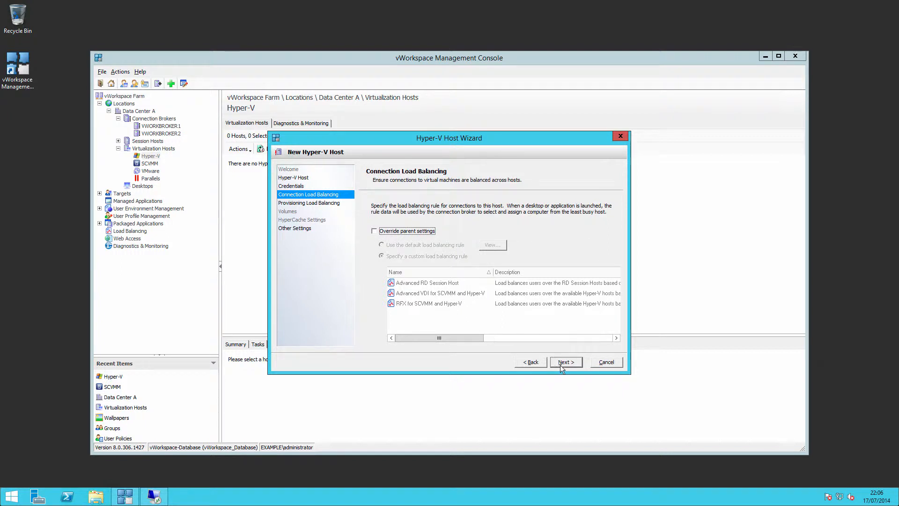
left_click(565, 361)
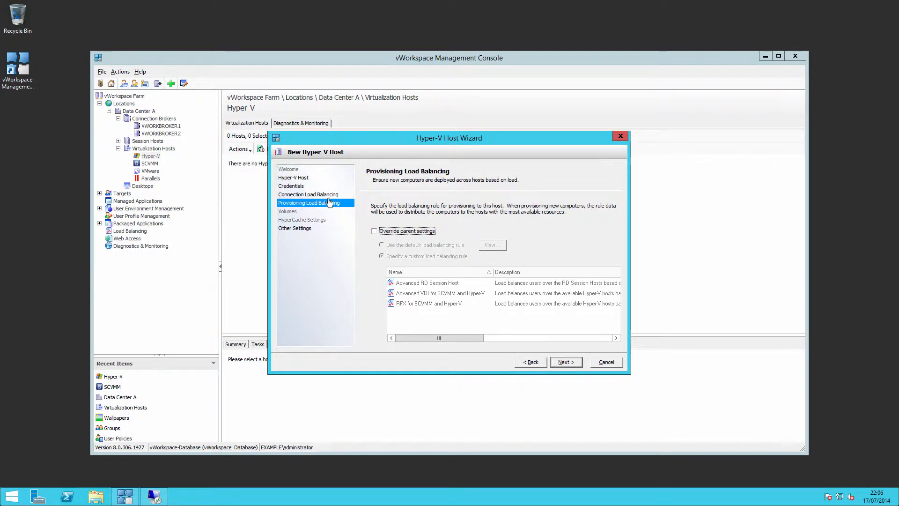
mouse_move(488, 300)
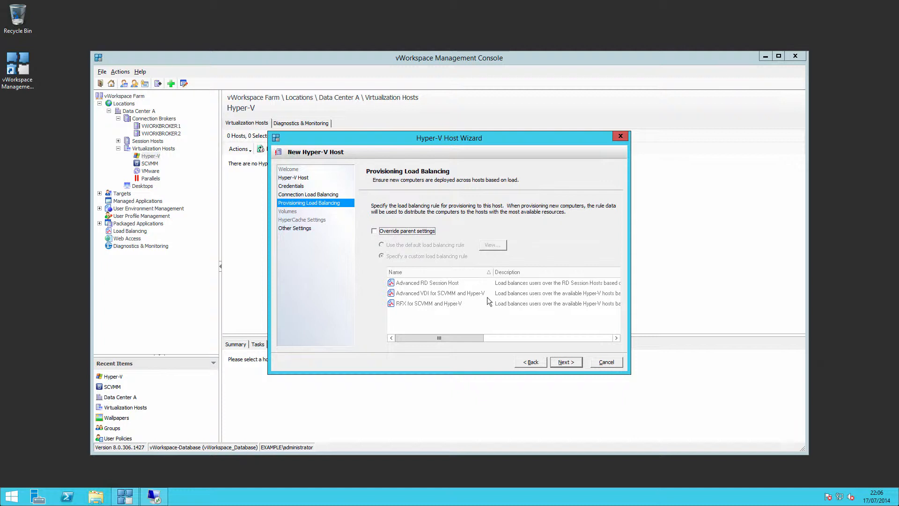
mouse_move(514, 336)
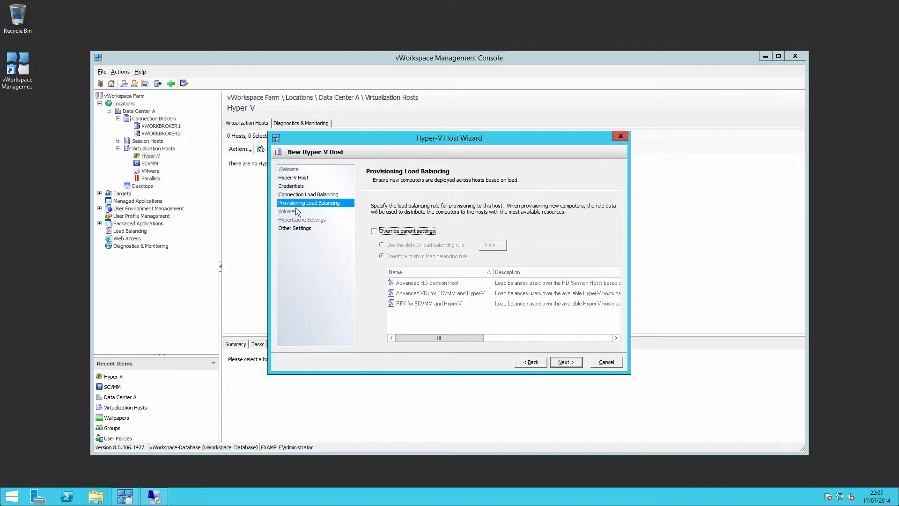
mouse_move(315, 226)
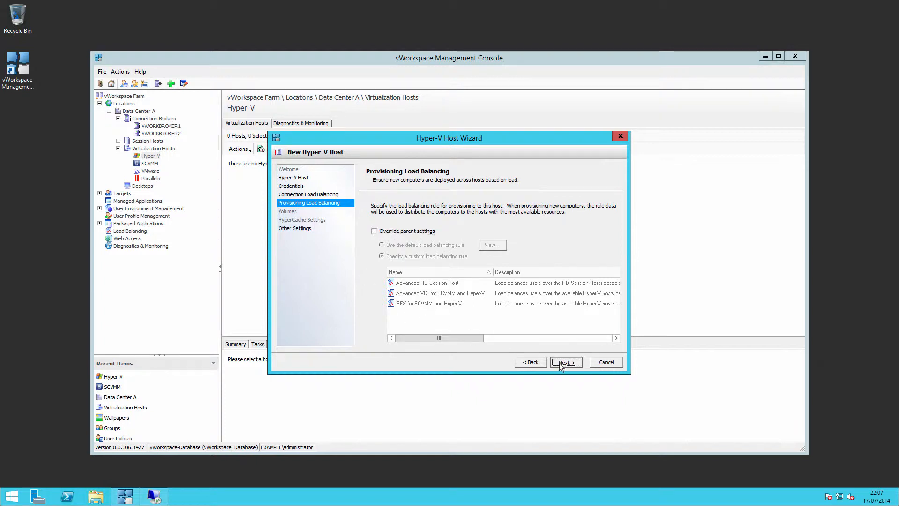
left_click(565, 362)
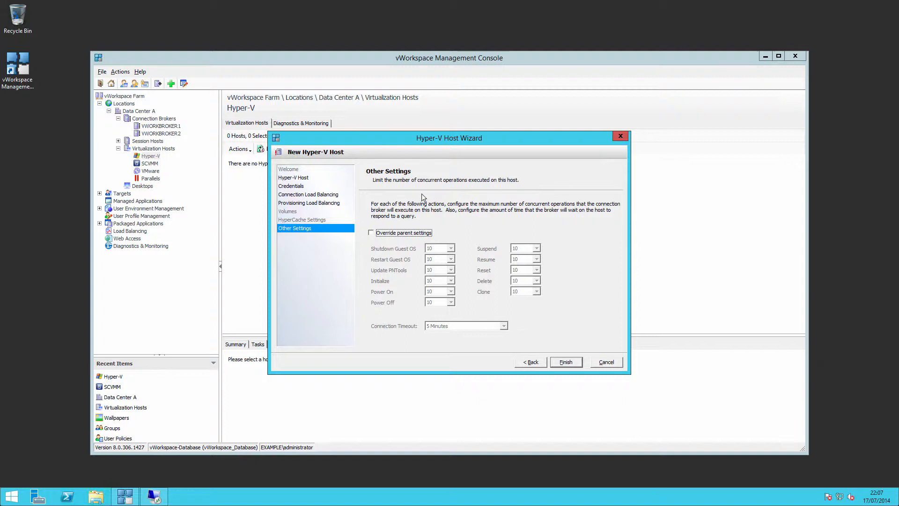
mouse_move(469, 269)
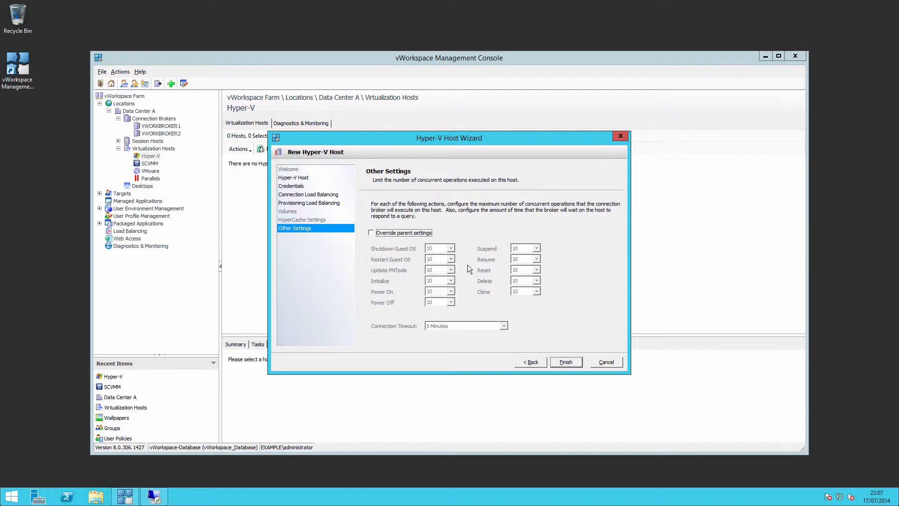
mouse_move(459, 308)
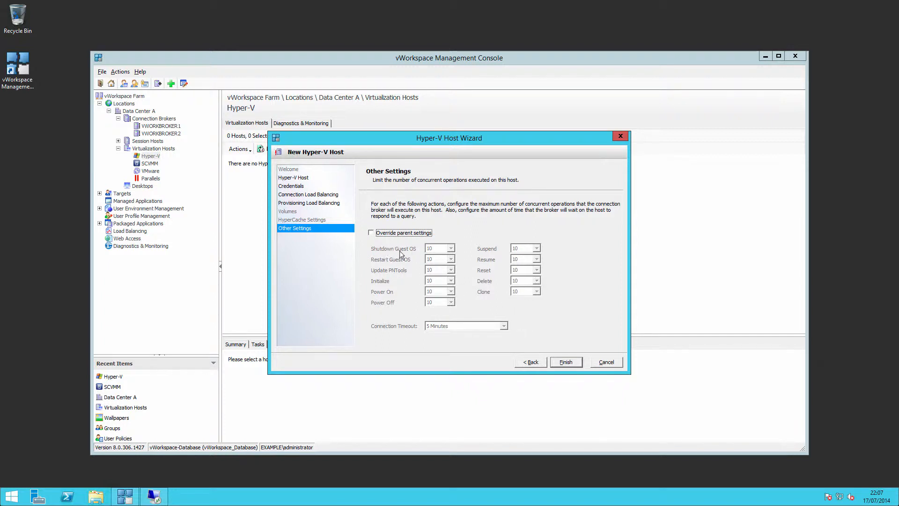
mouse_move(383, 241)
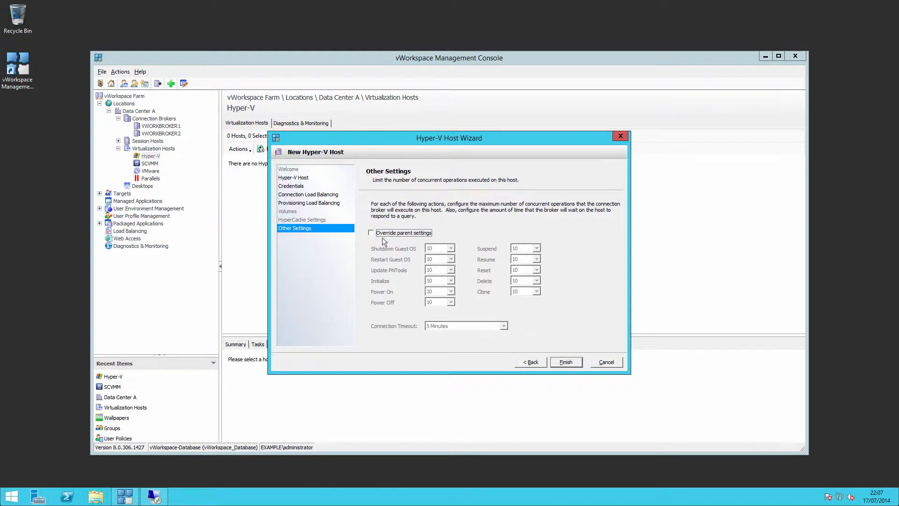
mouse_move(441, 264)
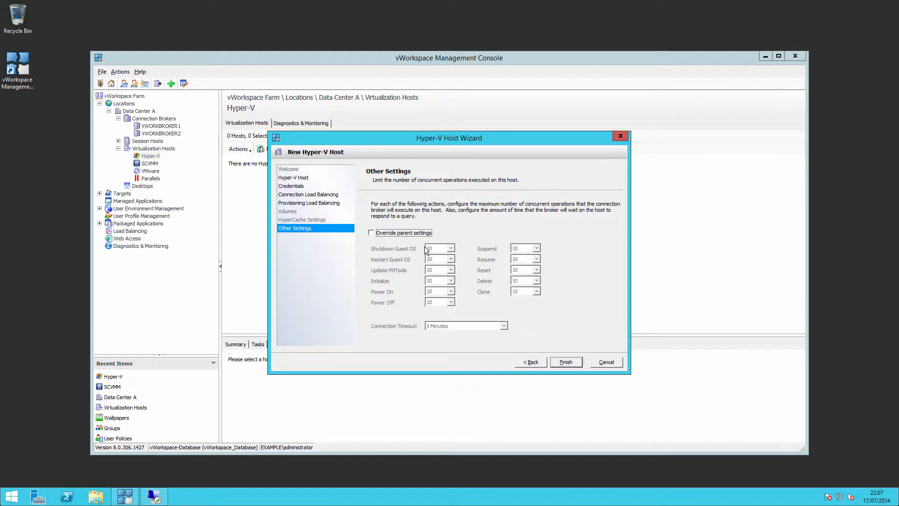
mouse_move(443, 289)
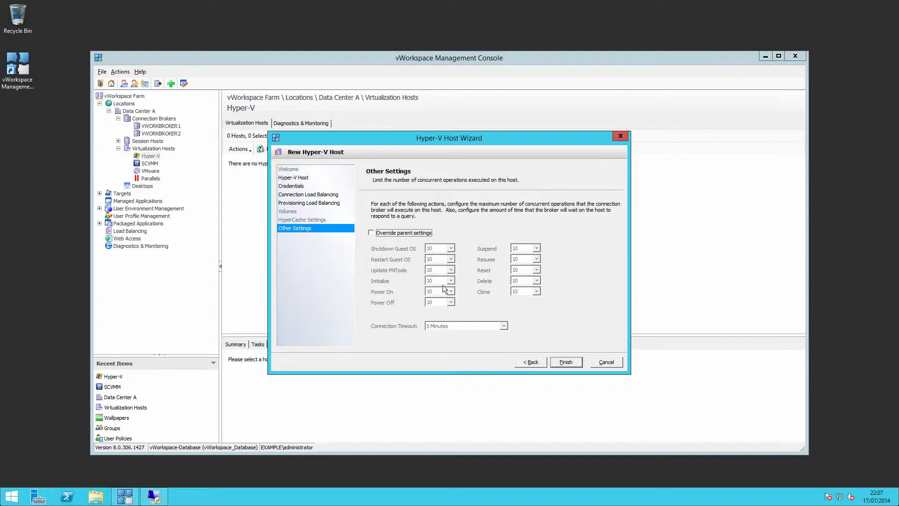
mouse_move(350, 258)
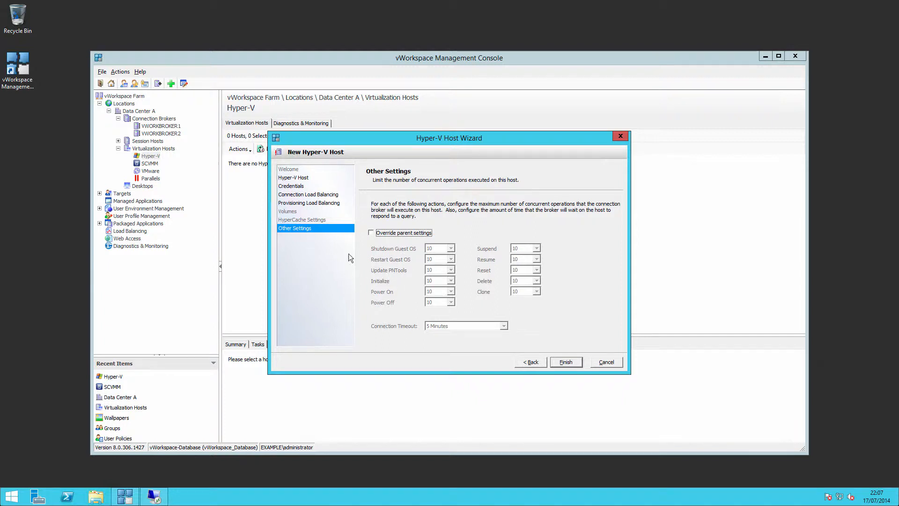
mouse_move(553, 350)
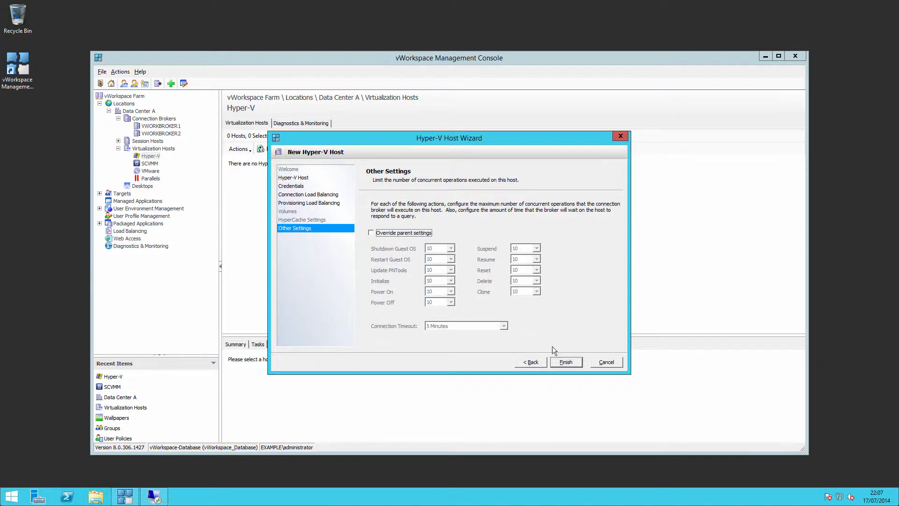
left_click(606, 361)
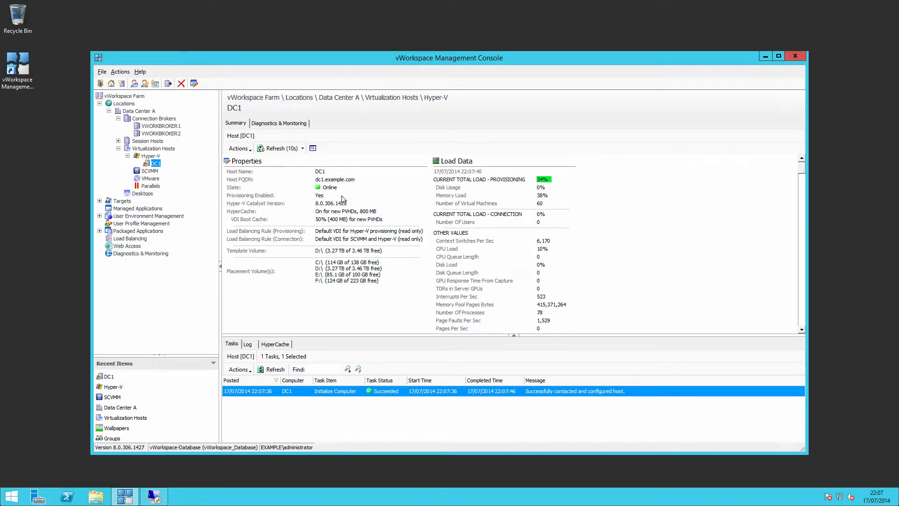
mouse_move(478, 224)
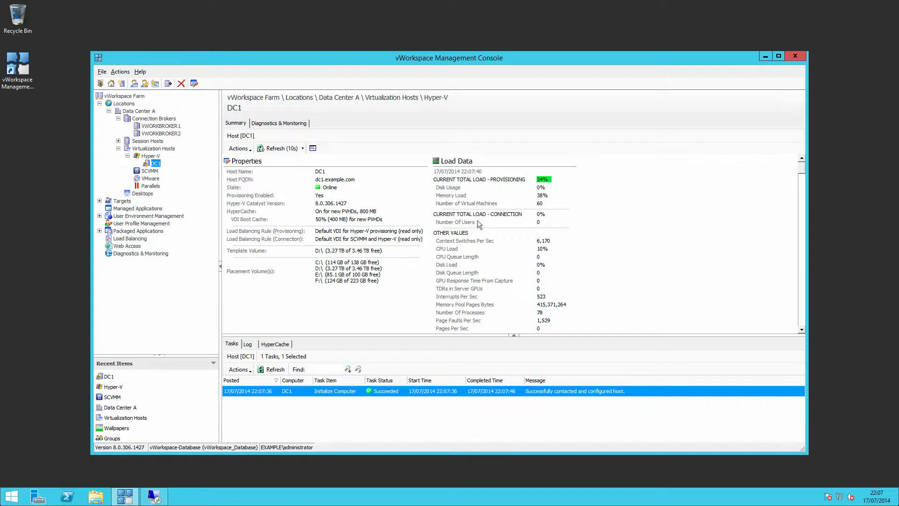
mouse_move(528, 301)
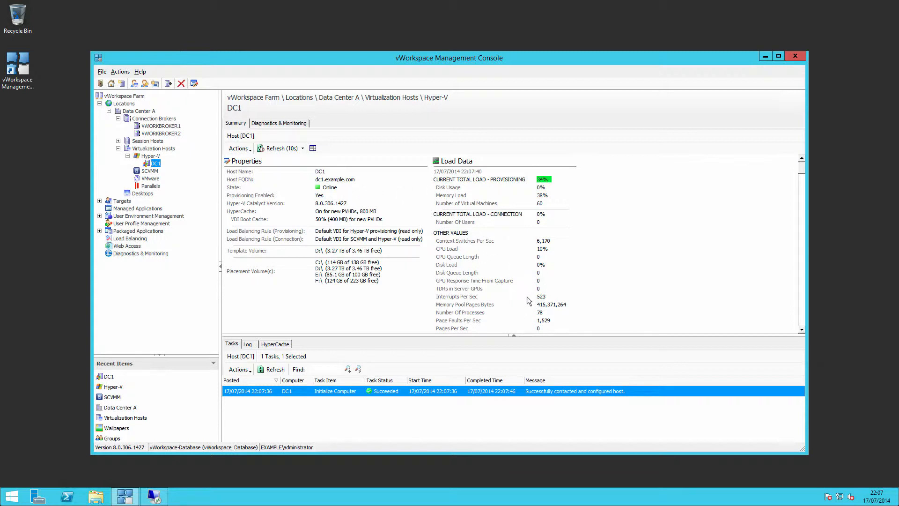
mouse_move(289, 126)
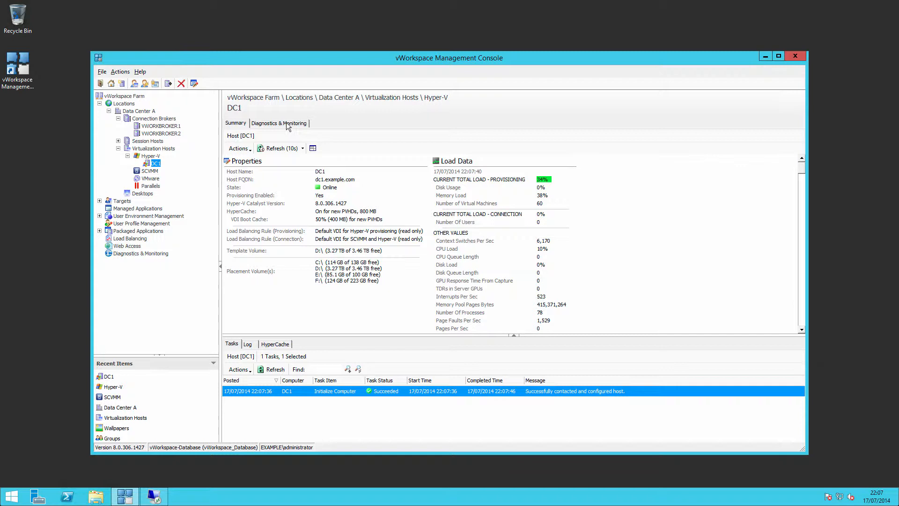
View DC1's Diagnostics & Monitoring page, then return to its Summary
left_click(279, 123)
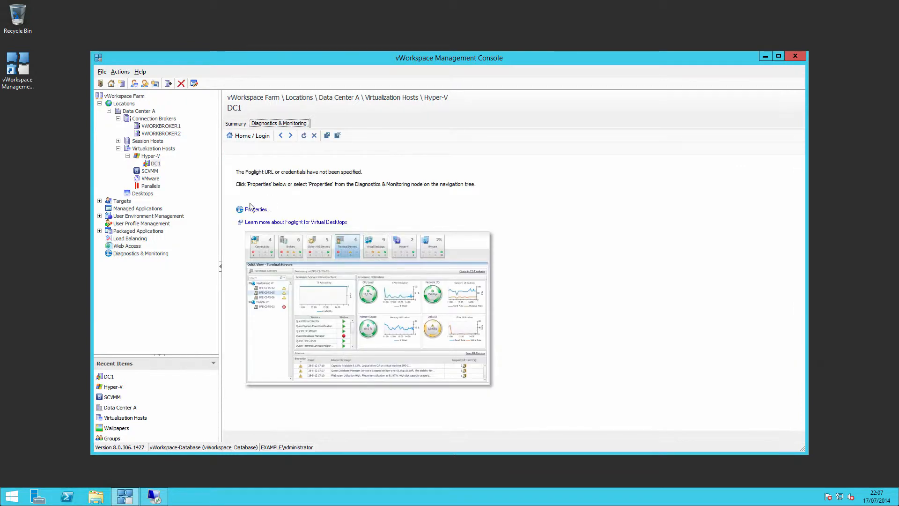
mouse_move(259, 132)
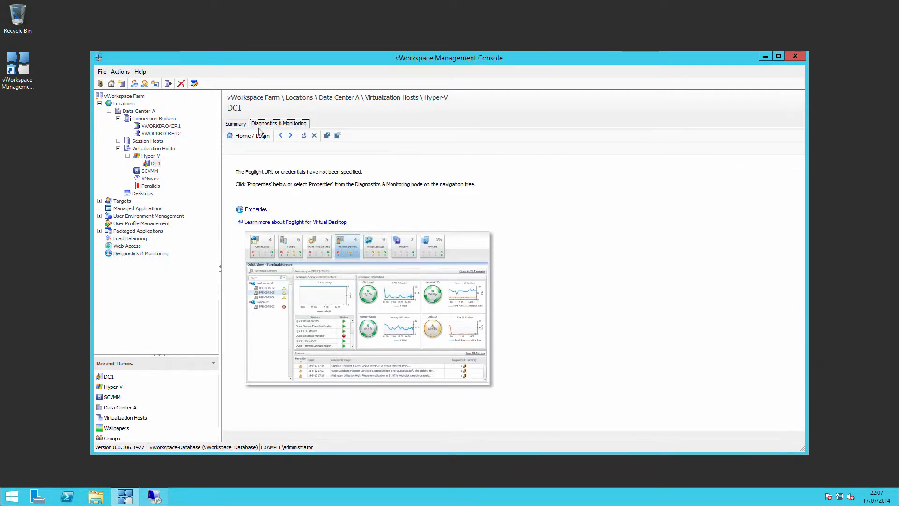
left_click(235, 123)
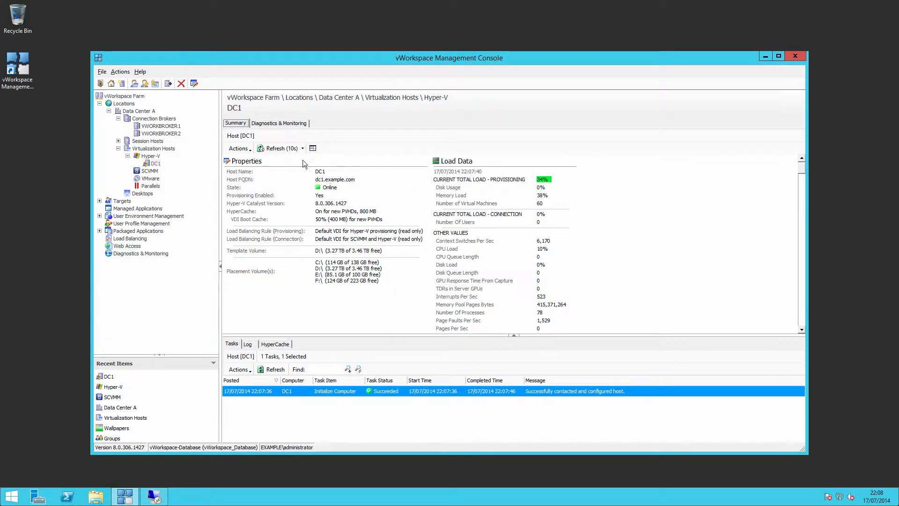
mouse_move(181, 165)
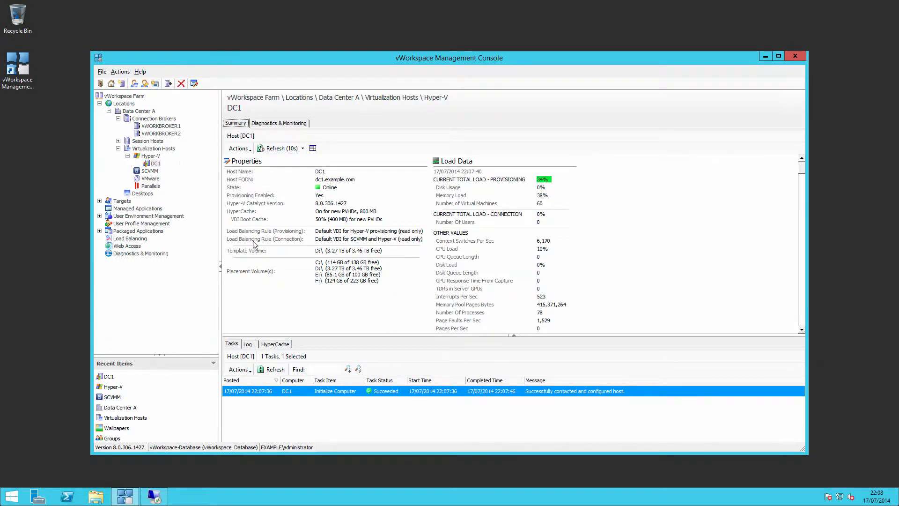
mouse_move(273, 287)
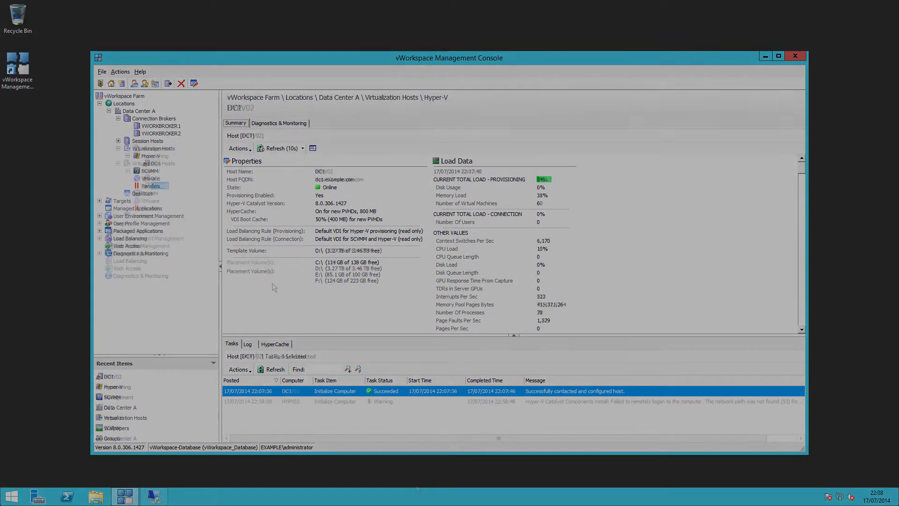
Switch between the HYPV02 and DC1 host nodes, ending on DC1's summary
left_click(159, 185)
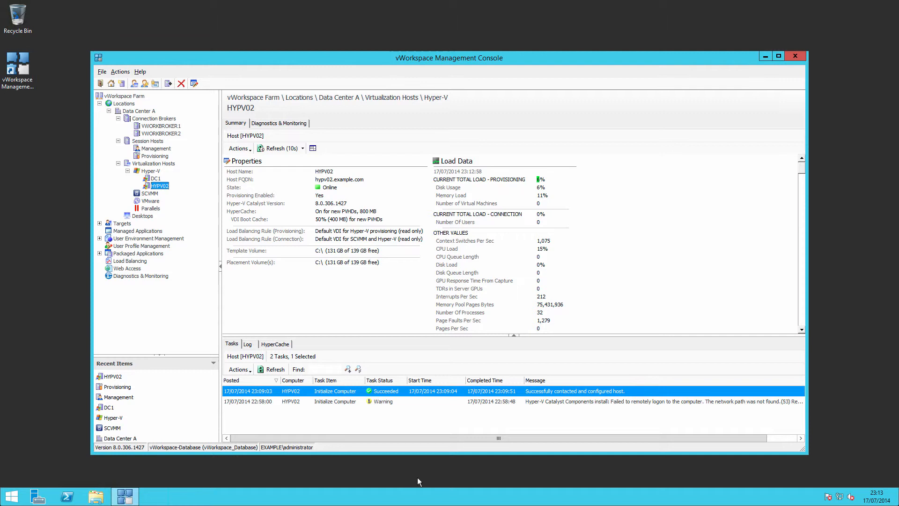
mouse_move(148, 192)
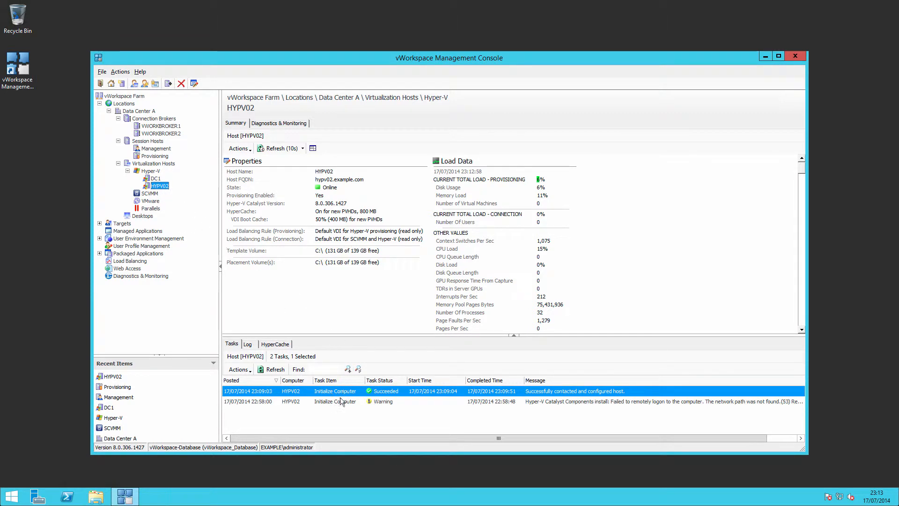
left_click(335, 401)
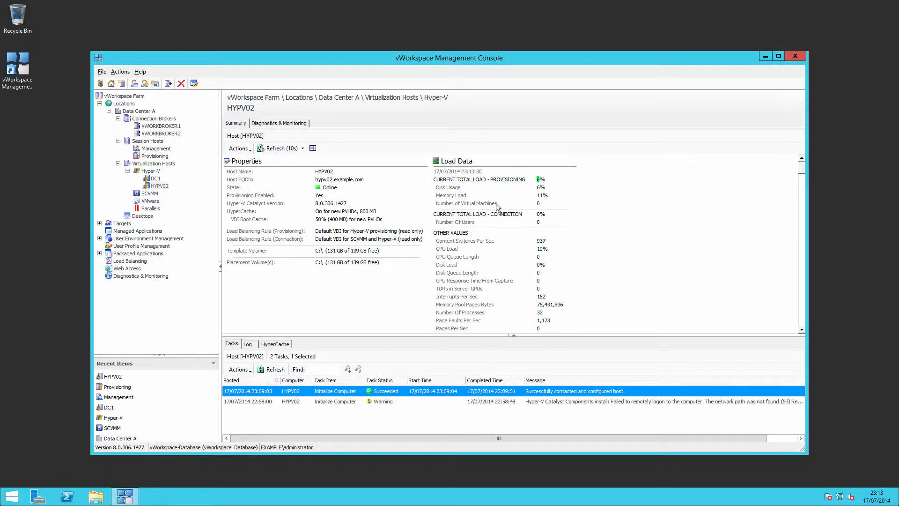
mouse_move(193, 255)
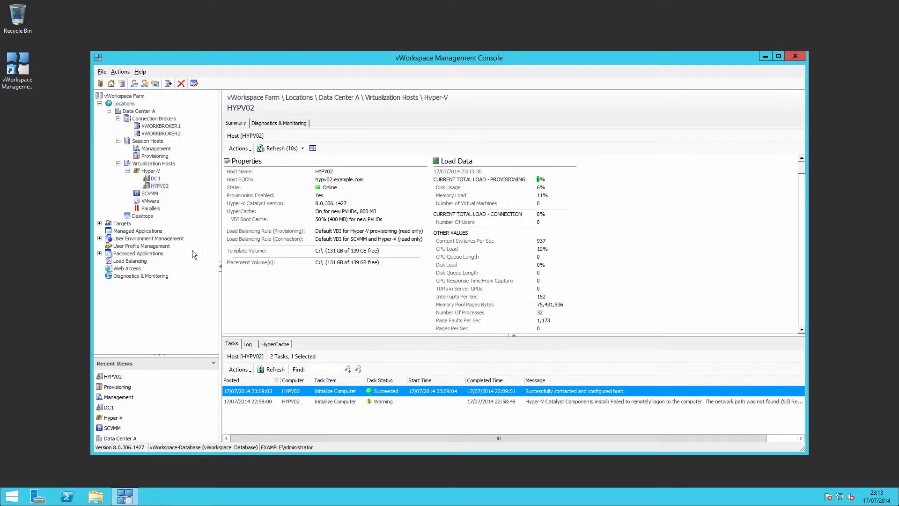
left_click(159, 185)
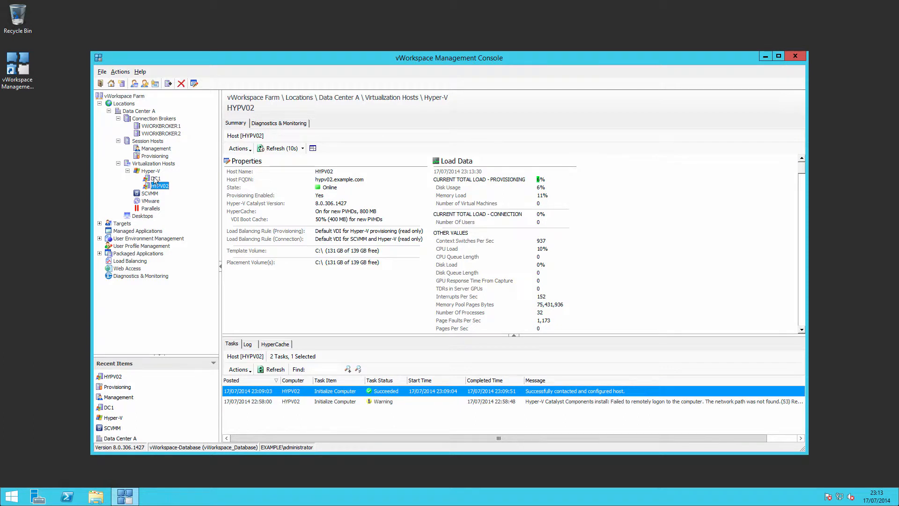
left_click(153, 178)
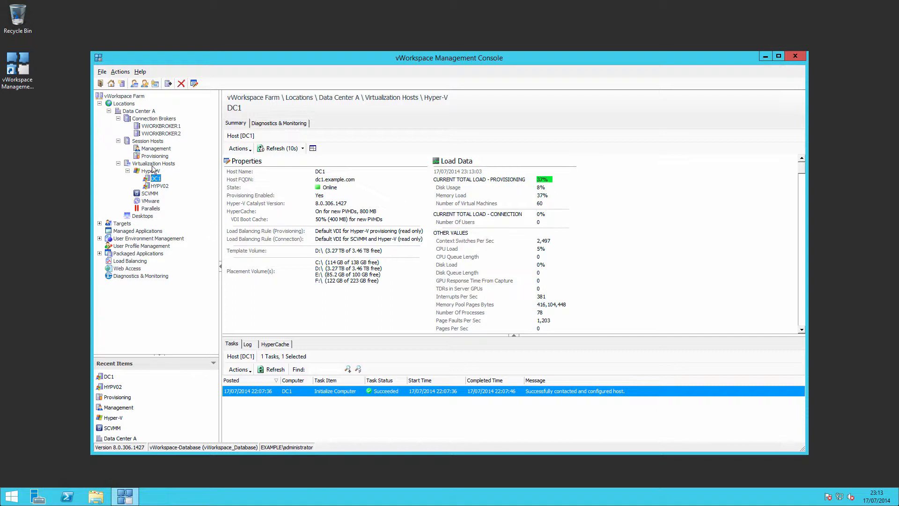
View the Hyper-V root node's connection load balancing rule and cancel without changes
left_click(151, 170)
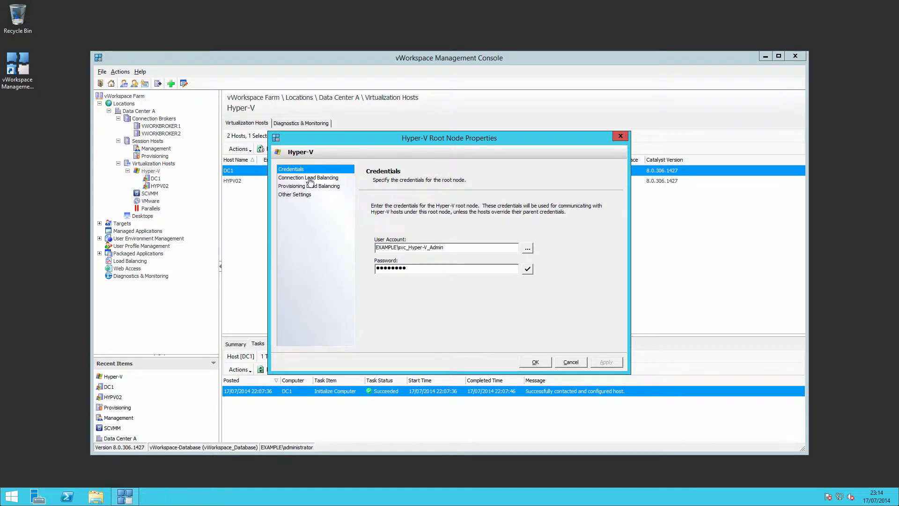
left_click(308, 177)
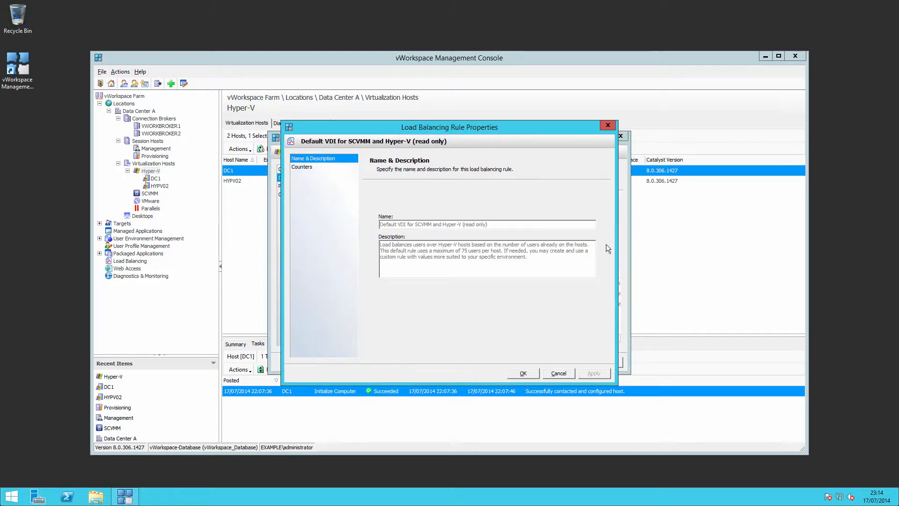
mouse_move(559, 374)
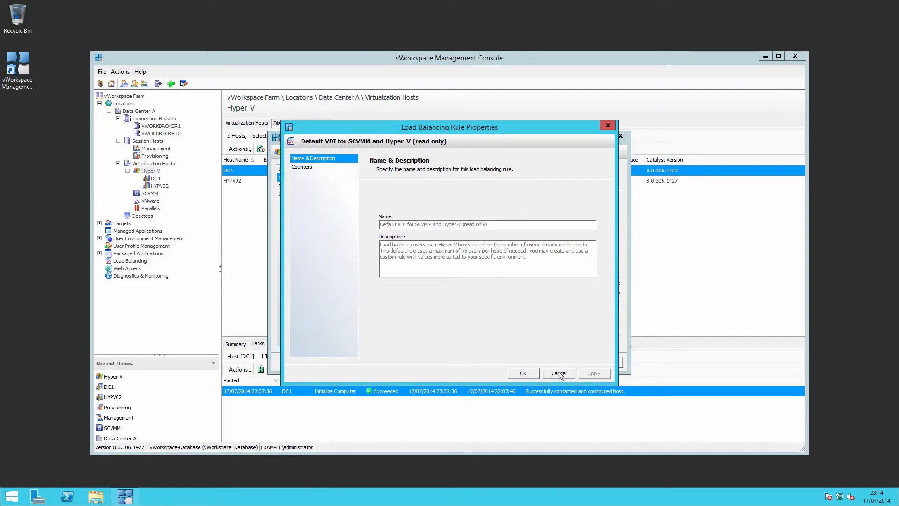
left_click(557, 373)
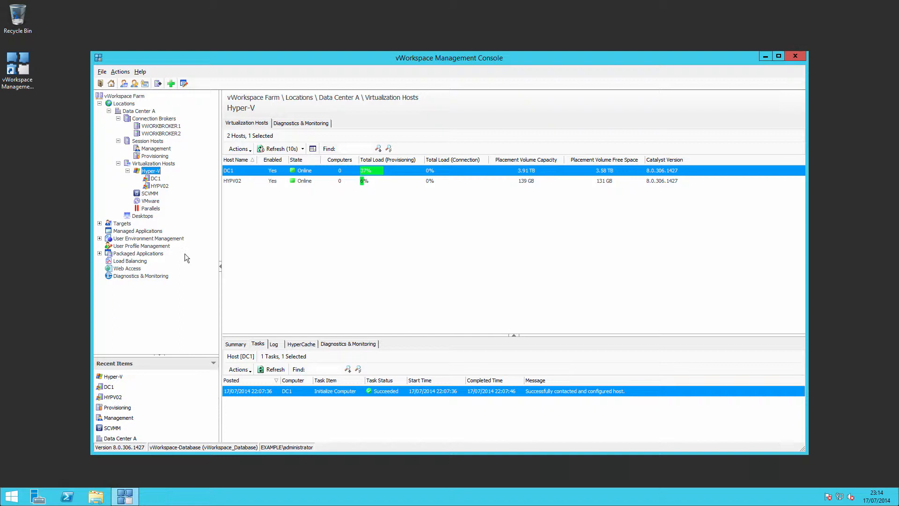
Go to the farm's Load Balancing rules and start a new rule
left_click(129, 260)
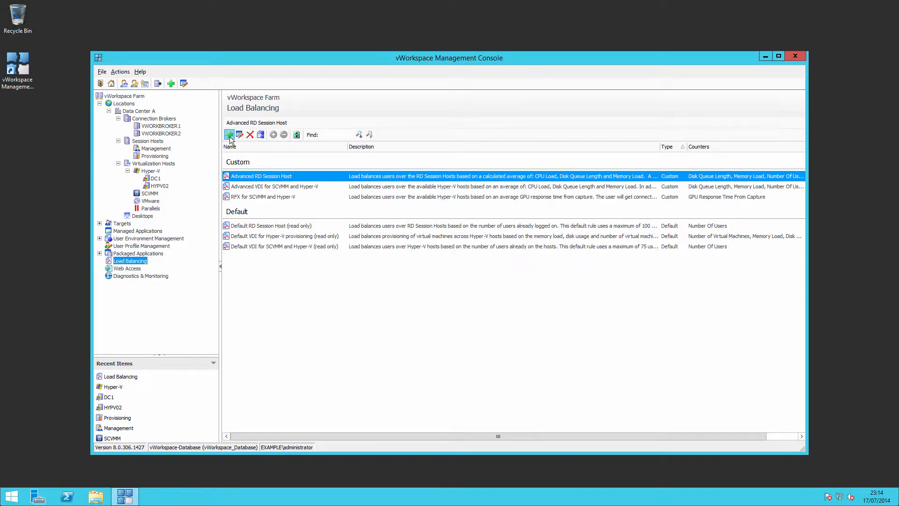
left_click(229, 134)
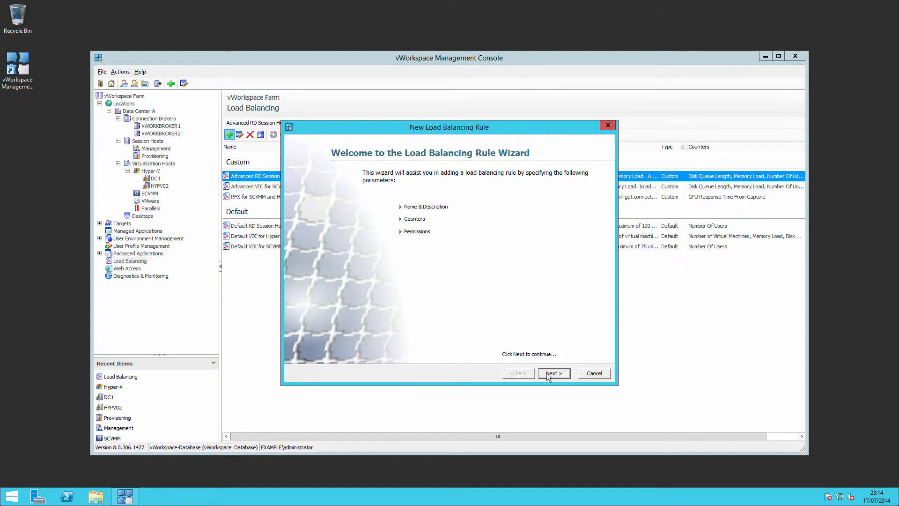
Name the new load balancing rule 'My Rule' and continue to its counters
left_click(552, 372)
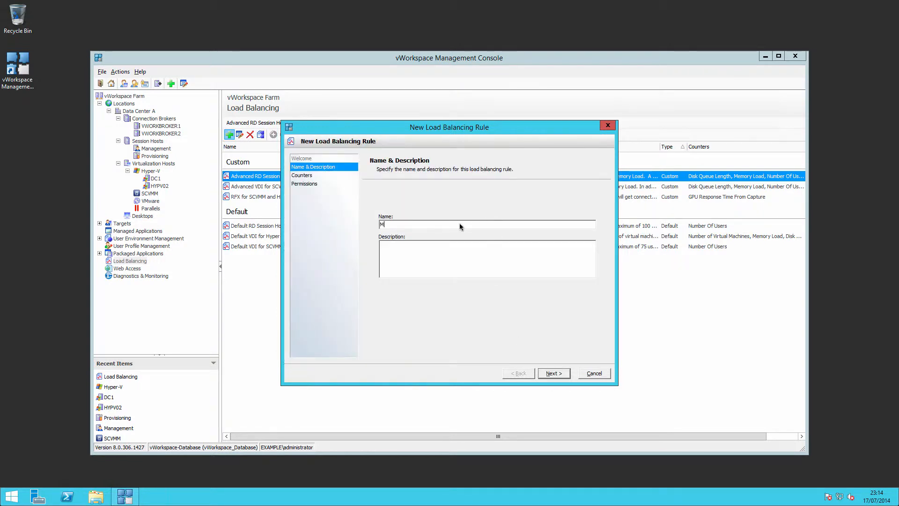
type("y Rol")
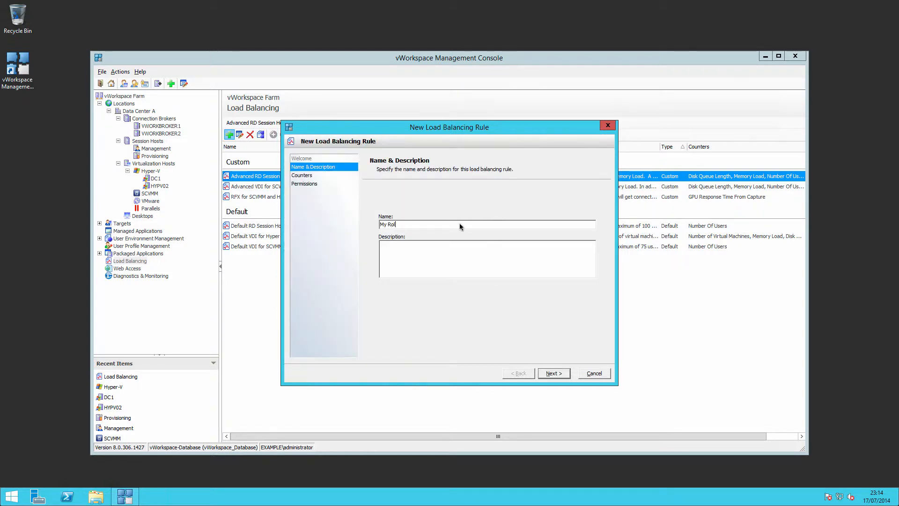
type("ule")
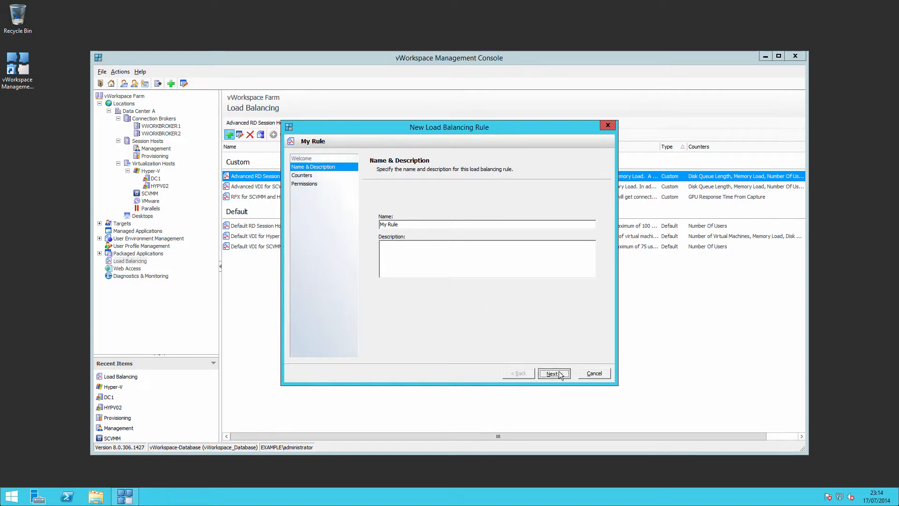
left_click(552, 373)
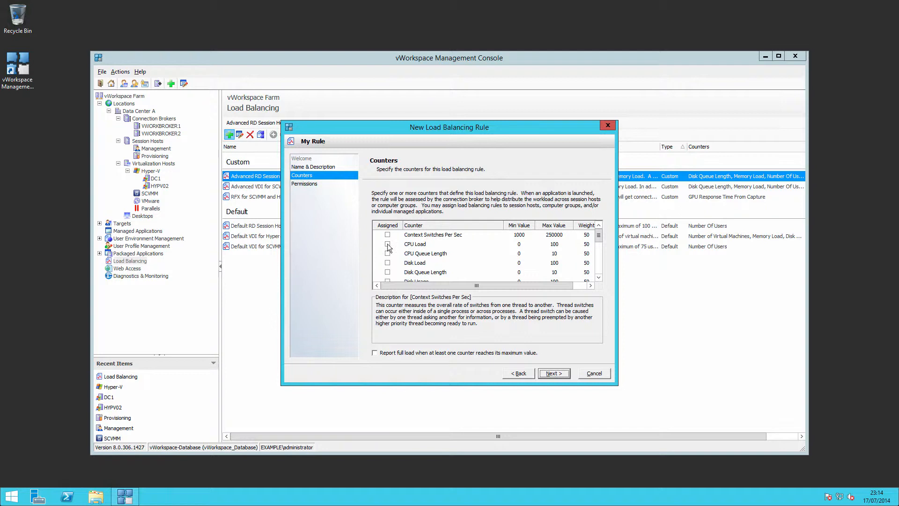
Include CPU Load with maximum 95 and CPU Queue Length in the rule
left_click(388, 243)
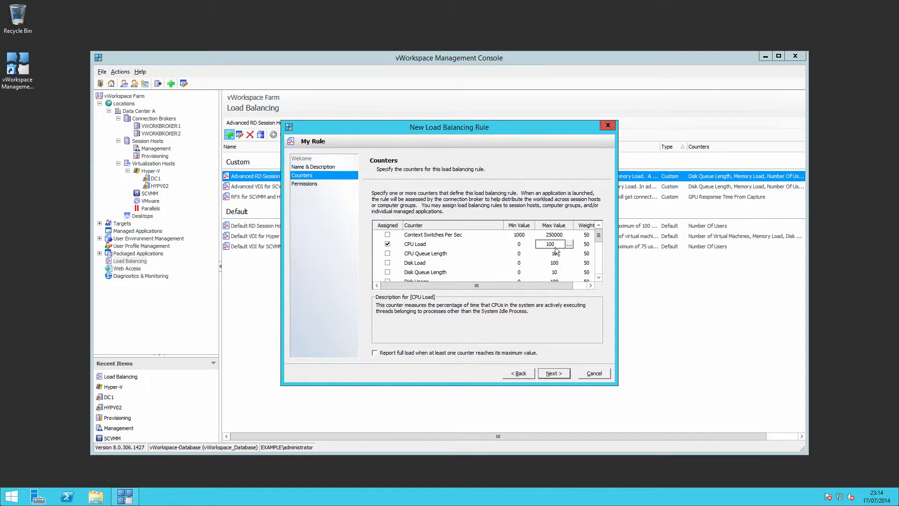
left_click(568, 243)
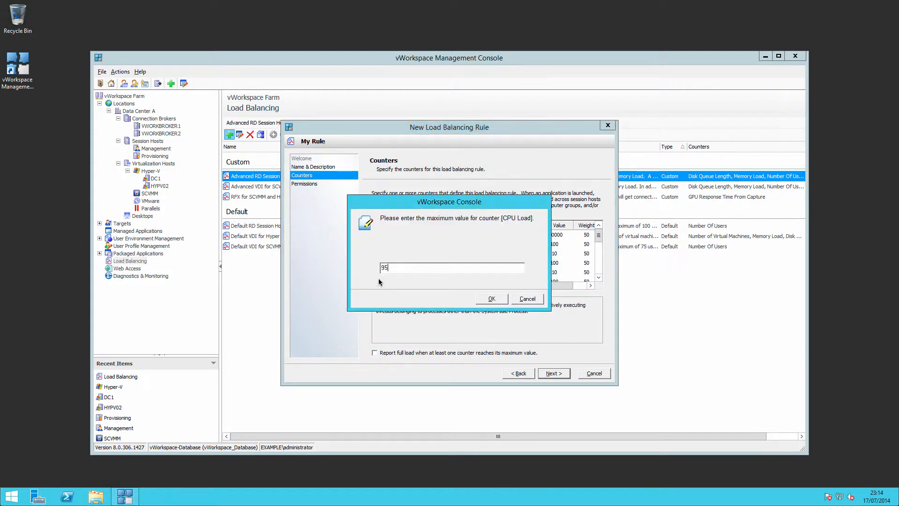
left_click(490, 298)
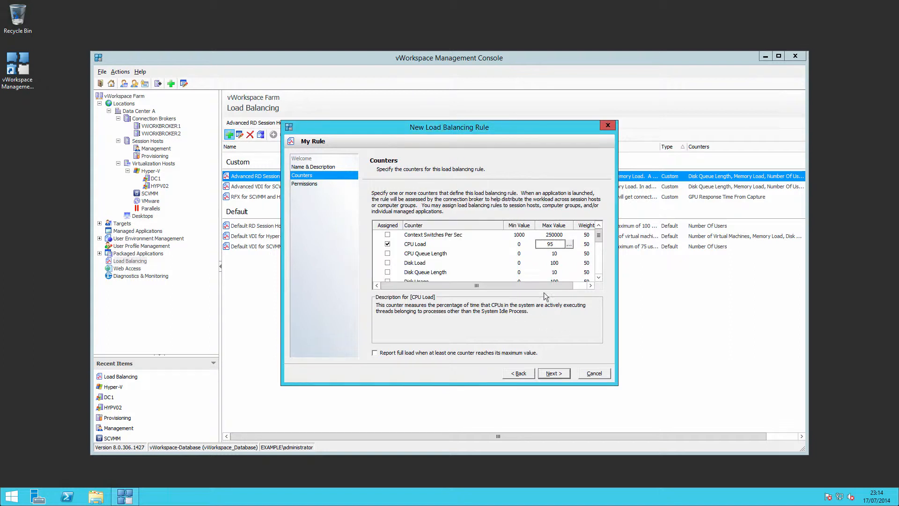
mouse_move(460, 253)
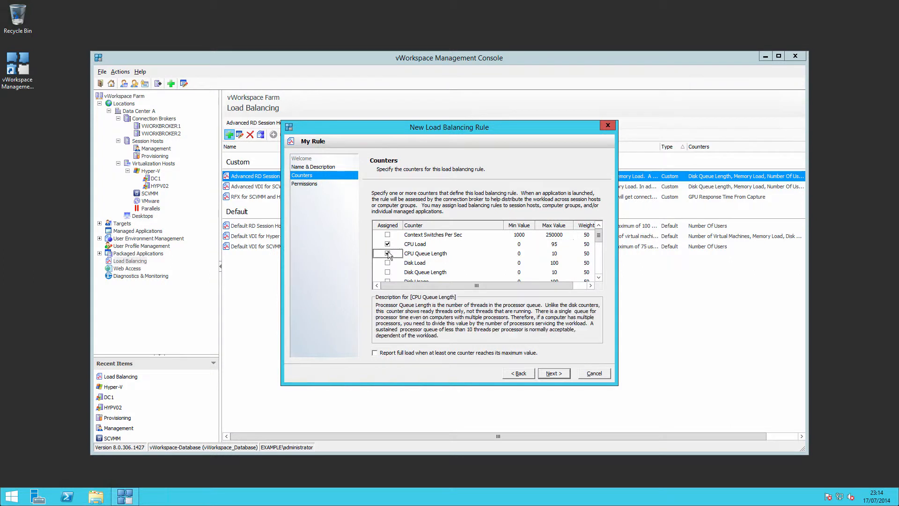
left_click(386, 254)
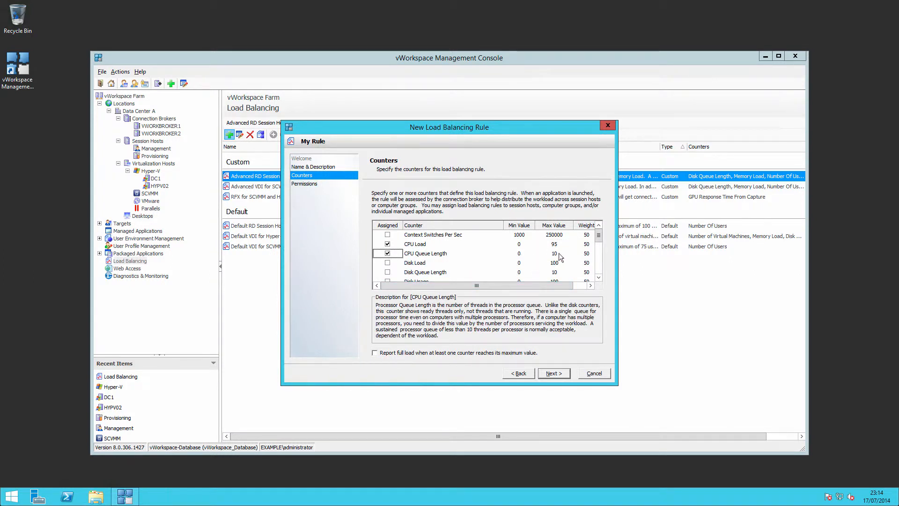
Include the Number Of Users counter with its maximum, then proceed to Permissions
scroll("down", 3)
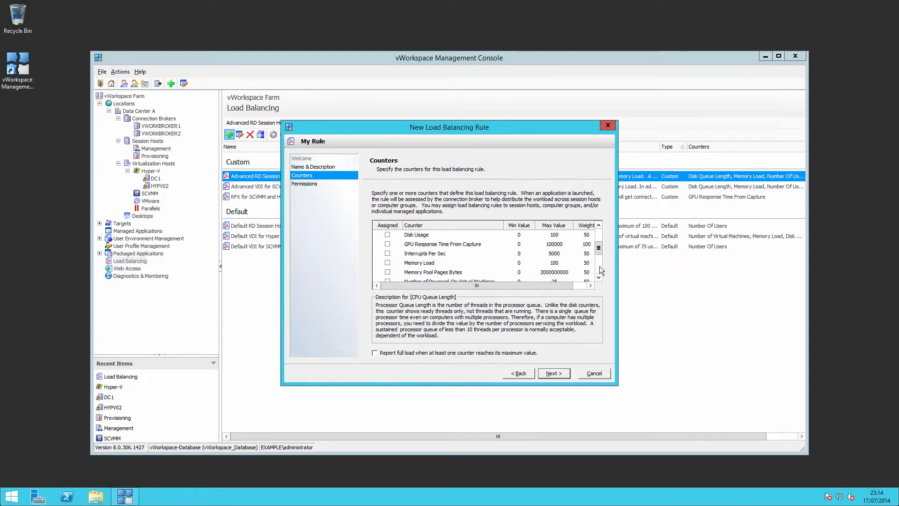
scroll("down", 3)
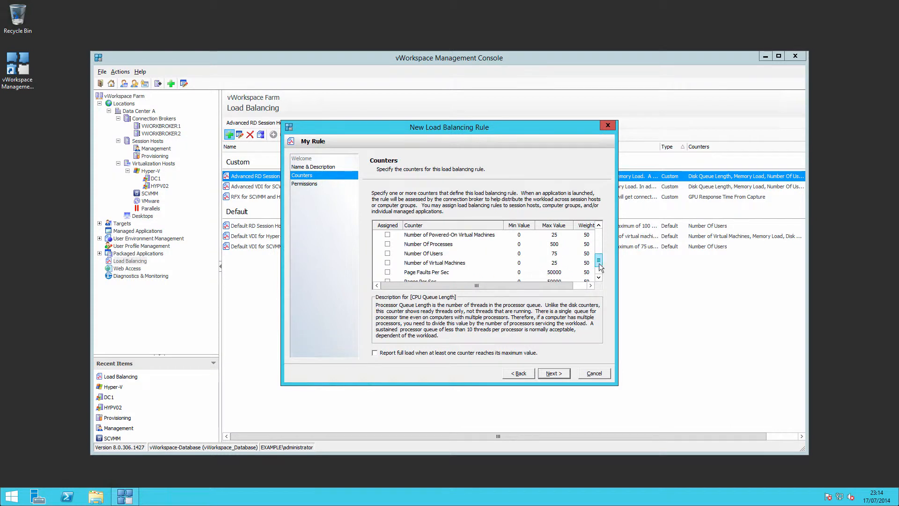
left_click(423, 253)
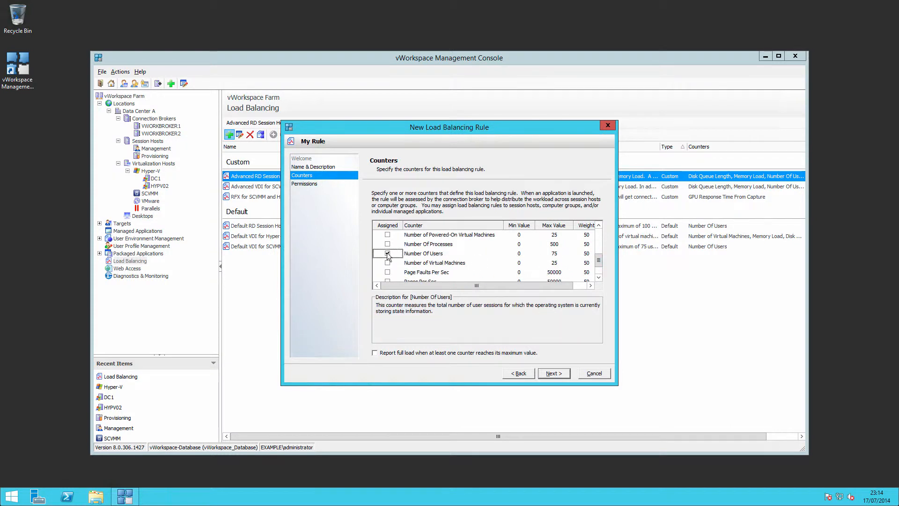
left_click(387, 253)
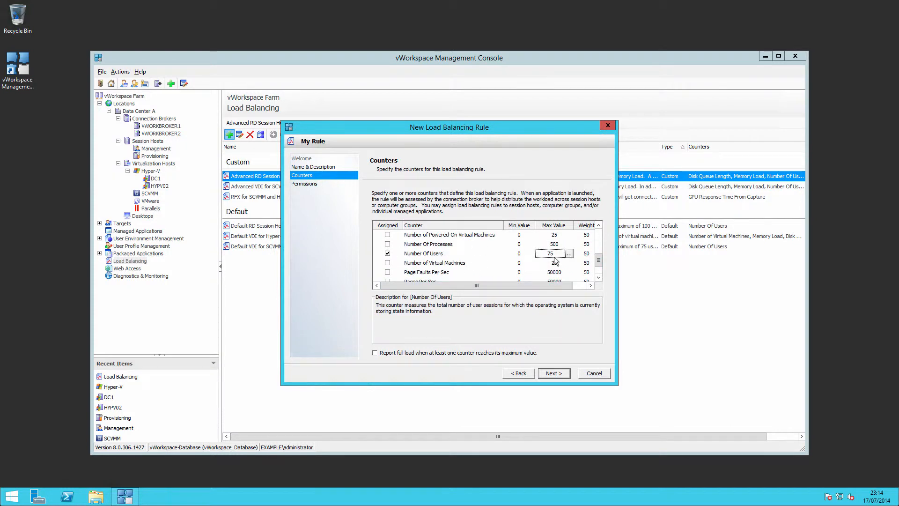
left_click(568, 253)
type("20")
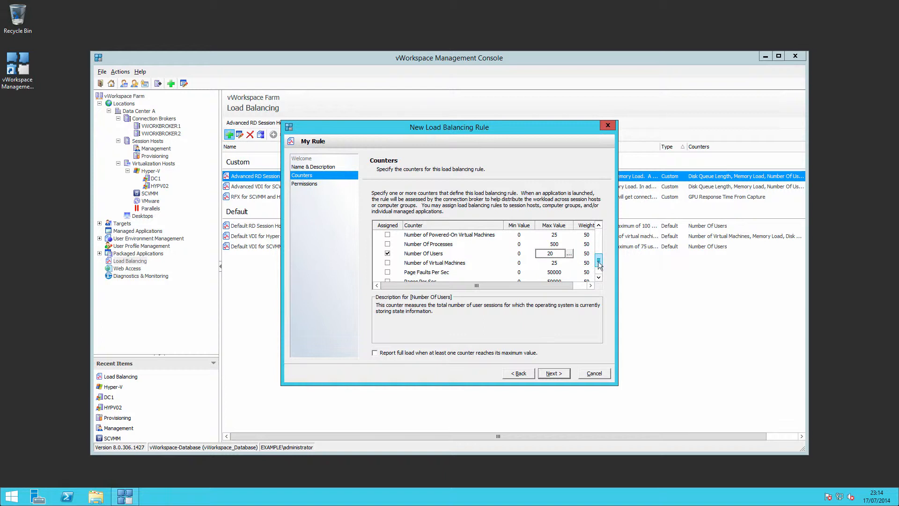
left_click(599, 265)
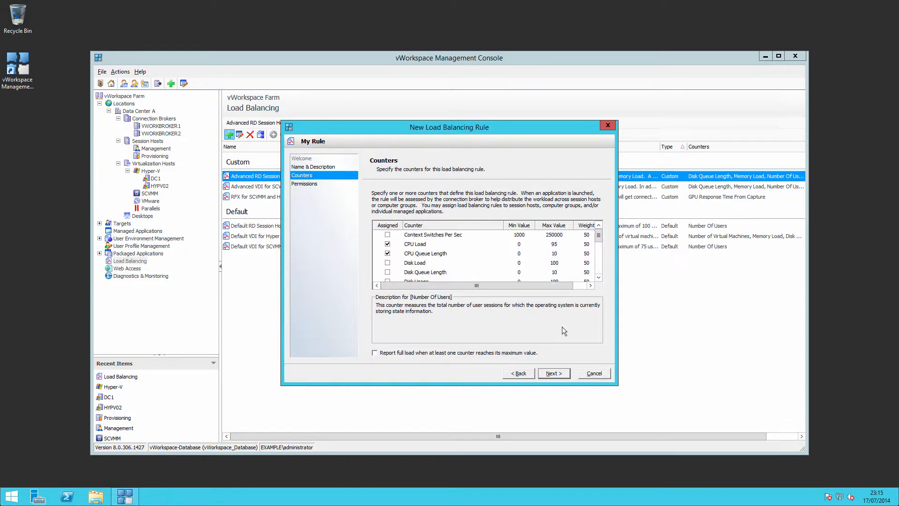
left_click(552, 374)
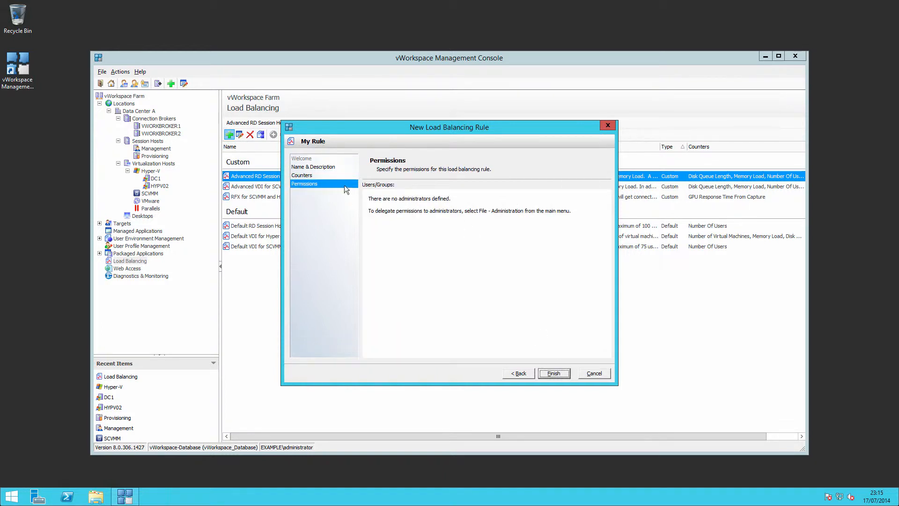
Finish creating My Rule, then bring up host DC1's details and its actions
left_click(552, 374)
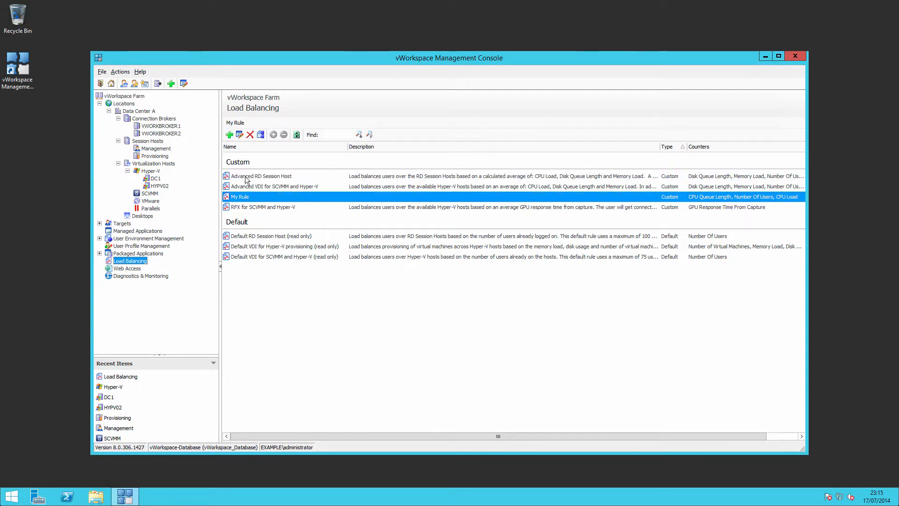
mouse_move(330, 295)
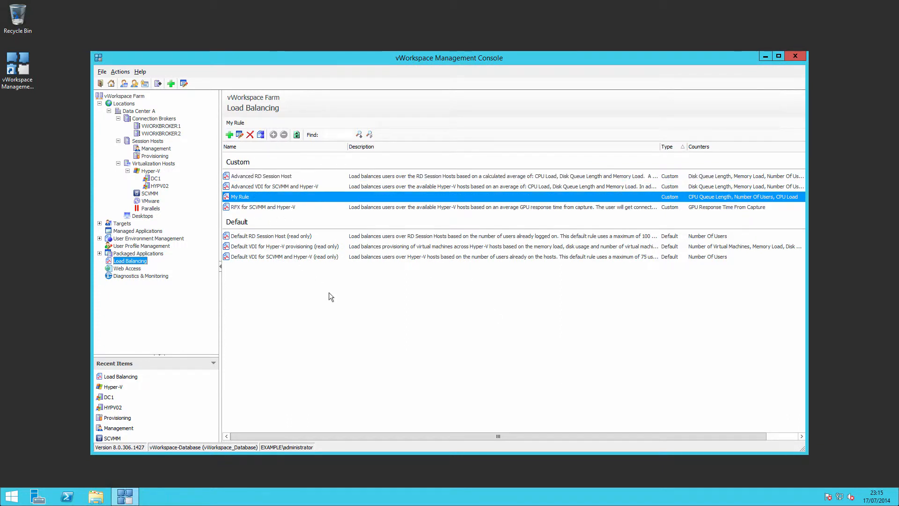
mouse_move(302, 220)
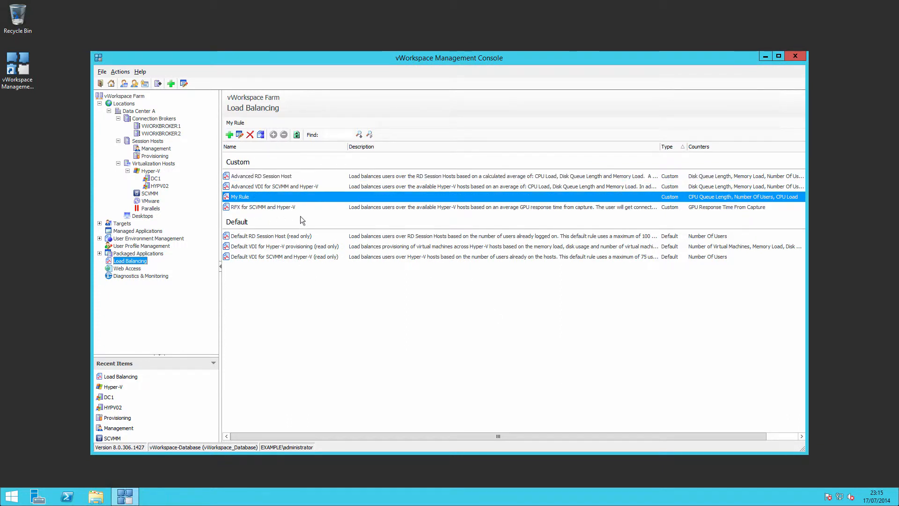
mouse_move(264, 197)
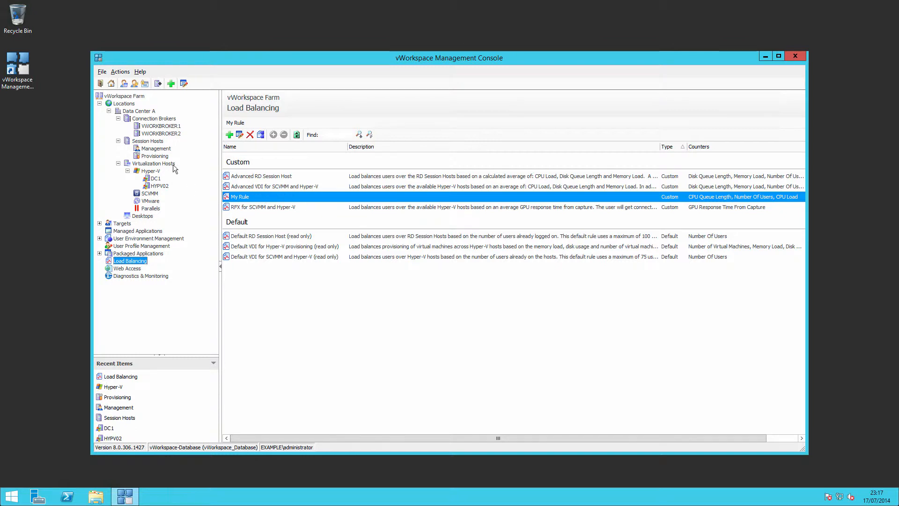
left_click(151, 170)
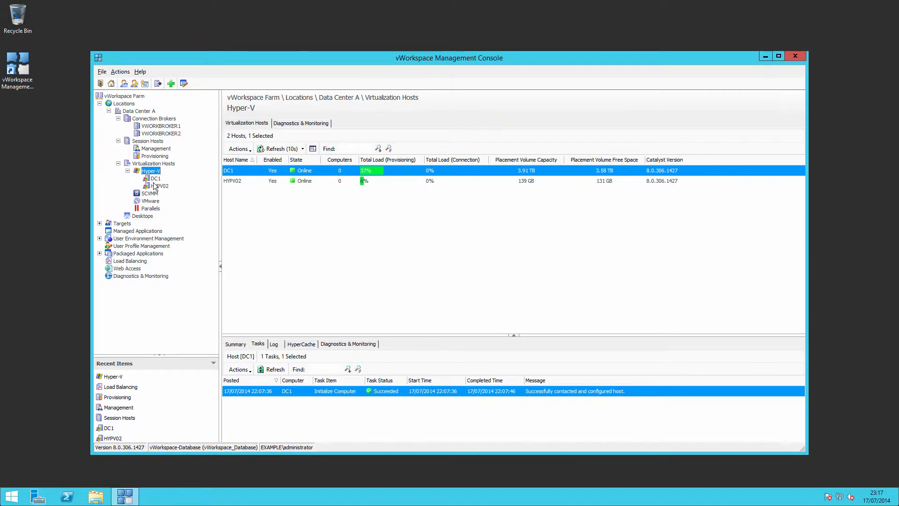
left_click(155, 178)
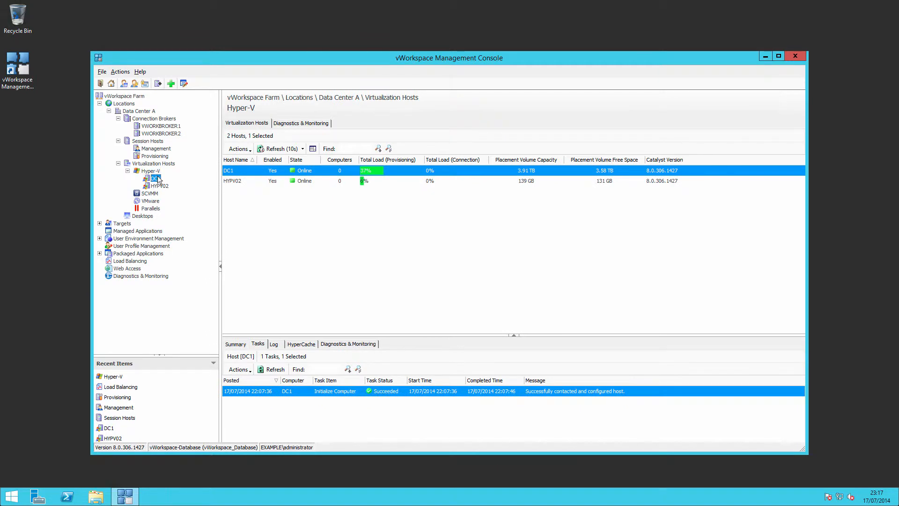
right_click(155, 177)
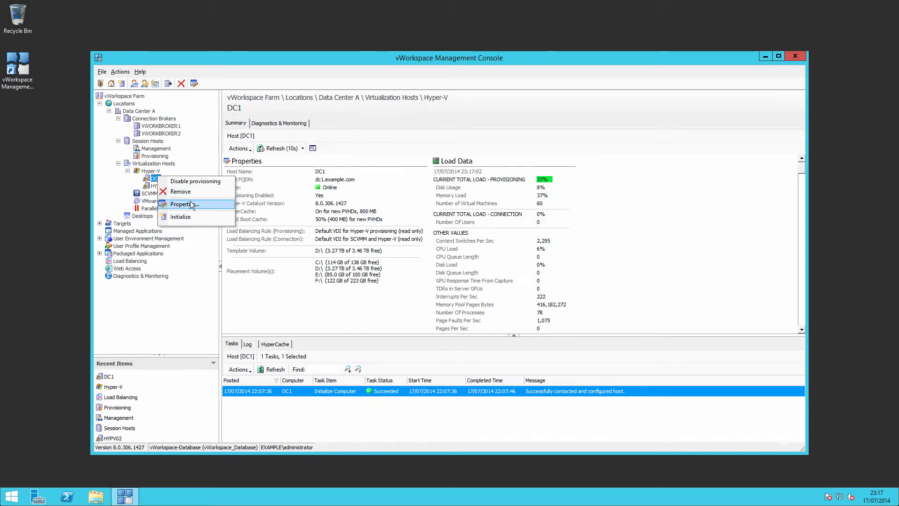
Review DC1's connection and provisioning load balancing settings and reach its Volumes settings
left_click(184, 204)
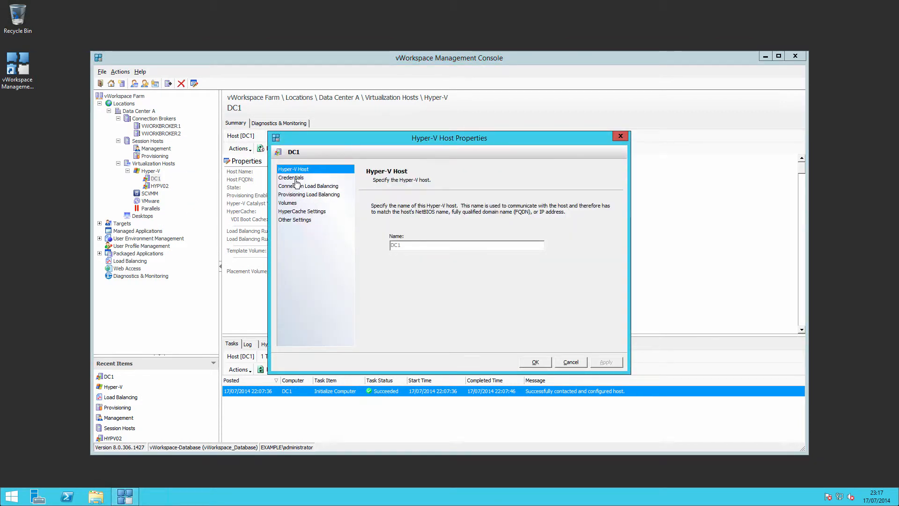
left_click(308, 186)
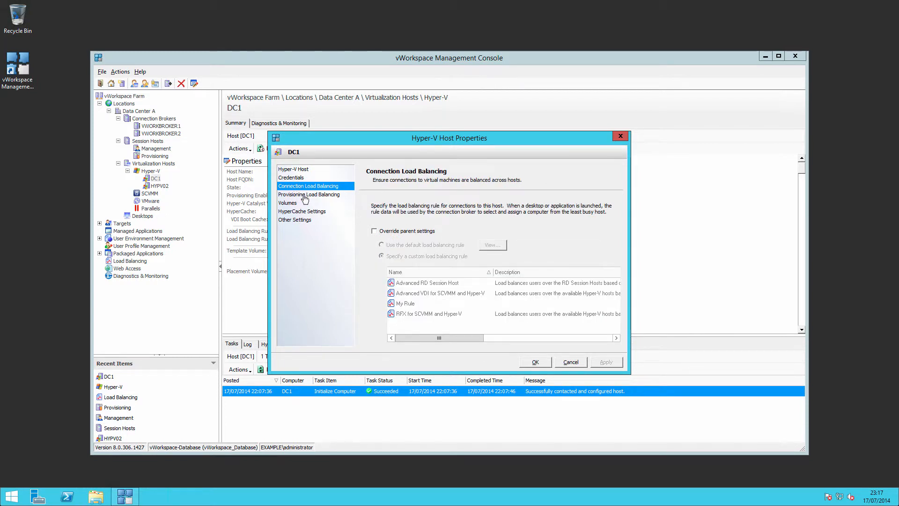
left_click(308, 195)
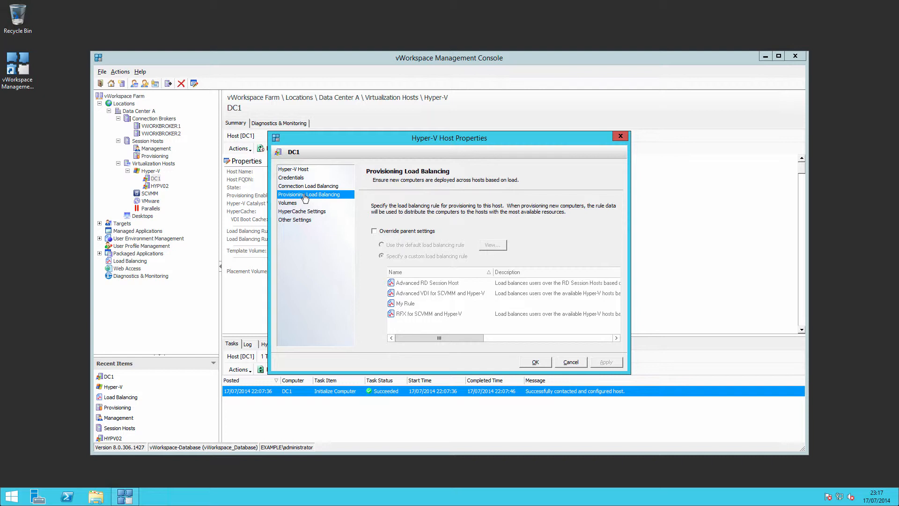
mouse_move(294, 208)
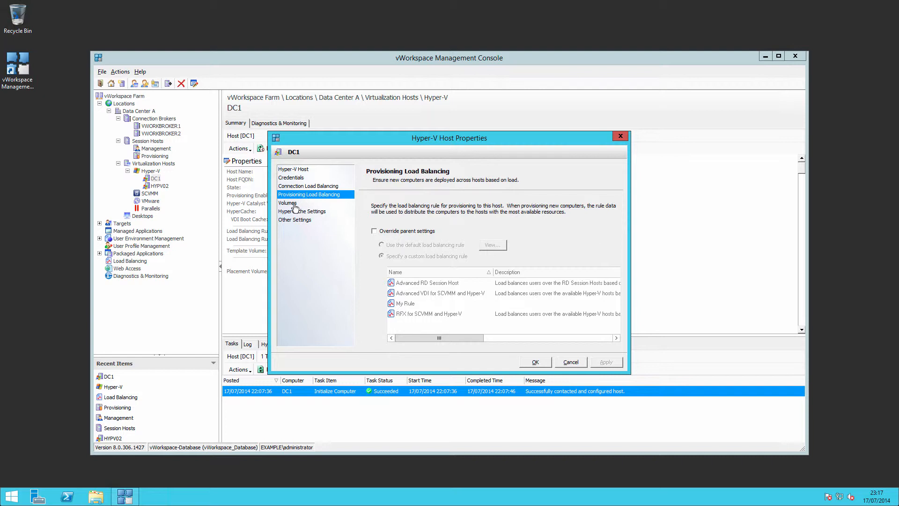
left_click(287, 202)
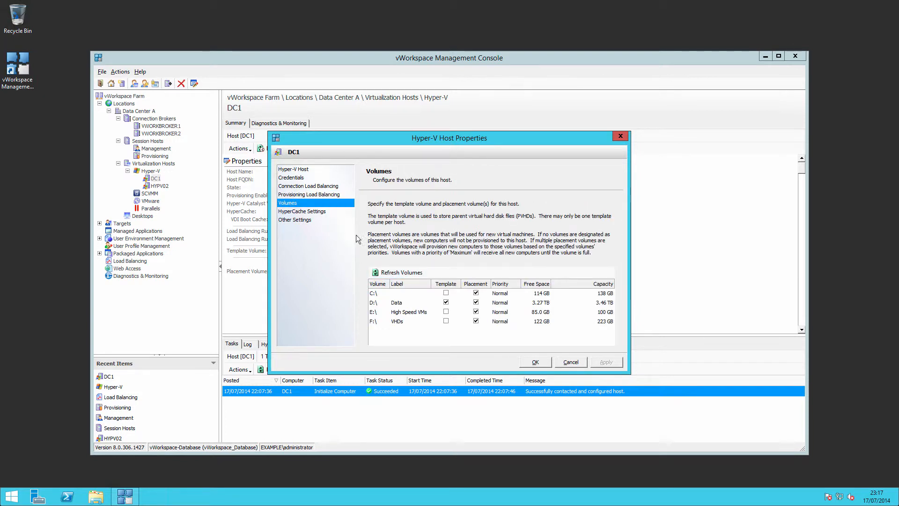
Untick Placement for C:\ and D:\ on DC1 and confirm
left_click(446, 302)
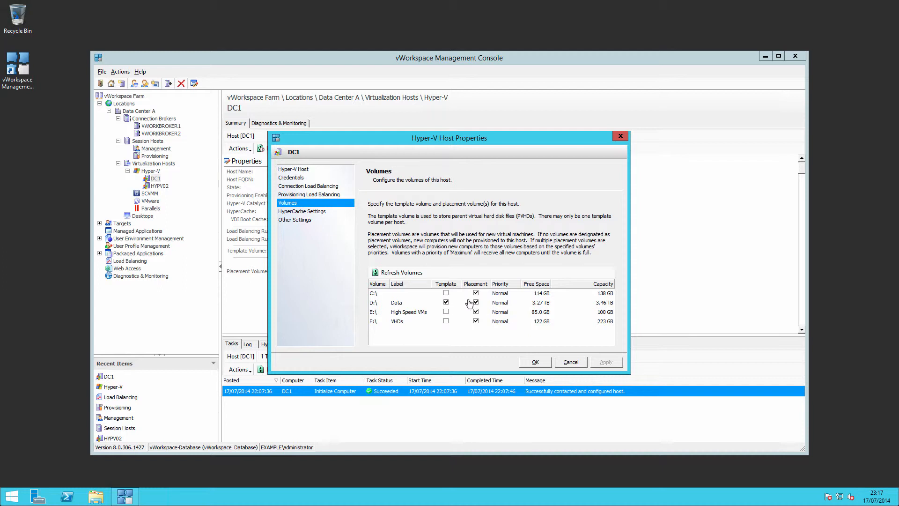
left_click(475, 293)
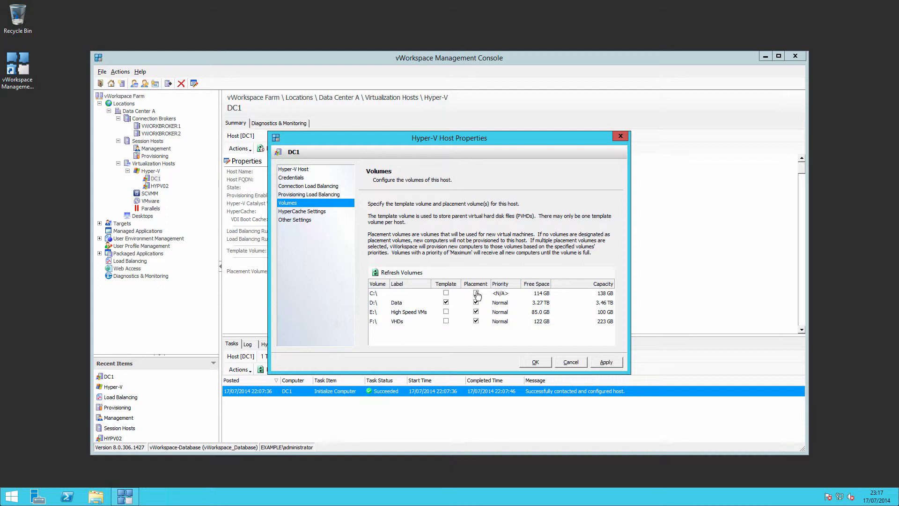
left_click(475, 293)
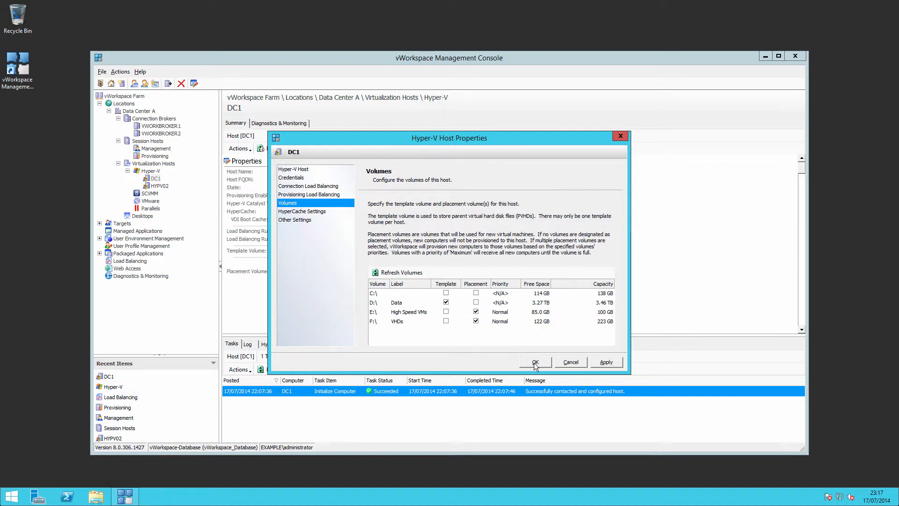
left_click(533, 361)
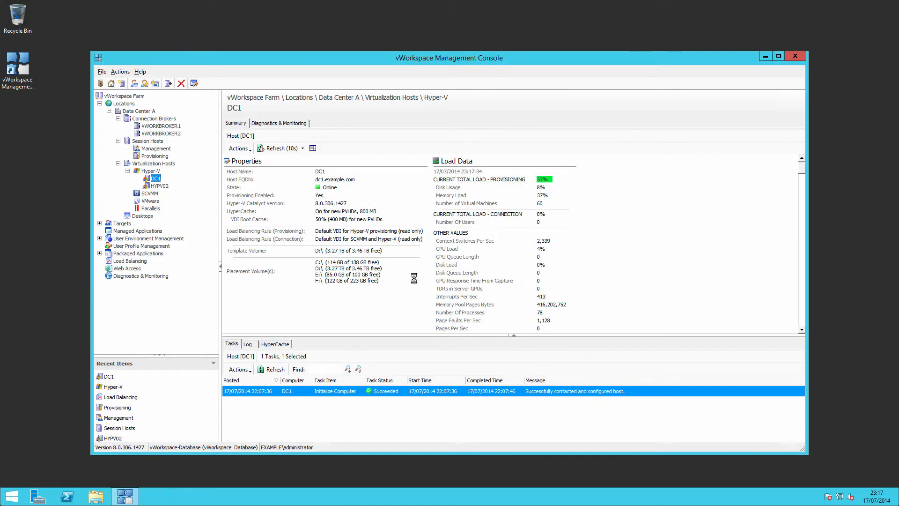
right_click(154, 178)
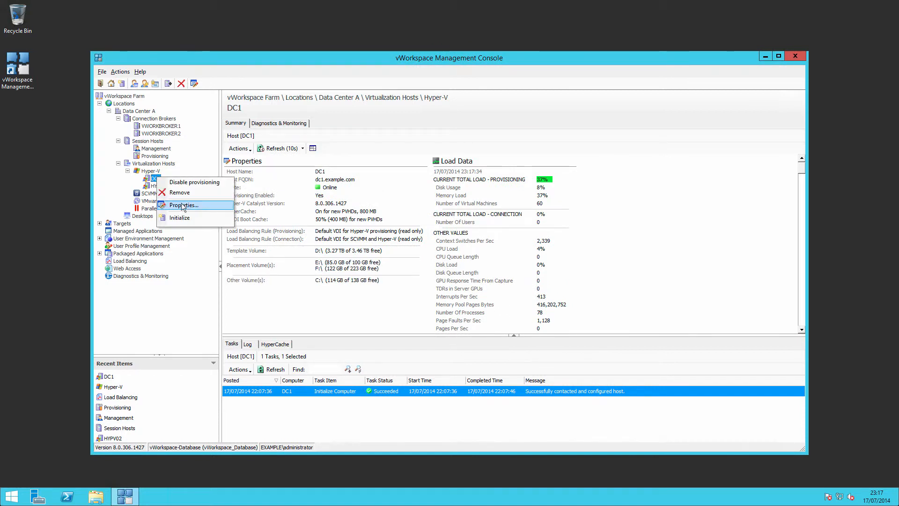
left_click(183, 205)
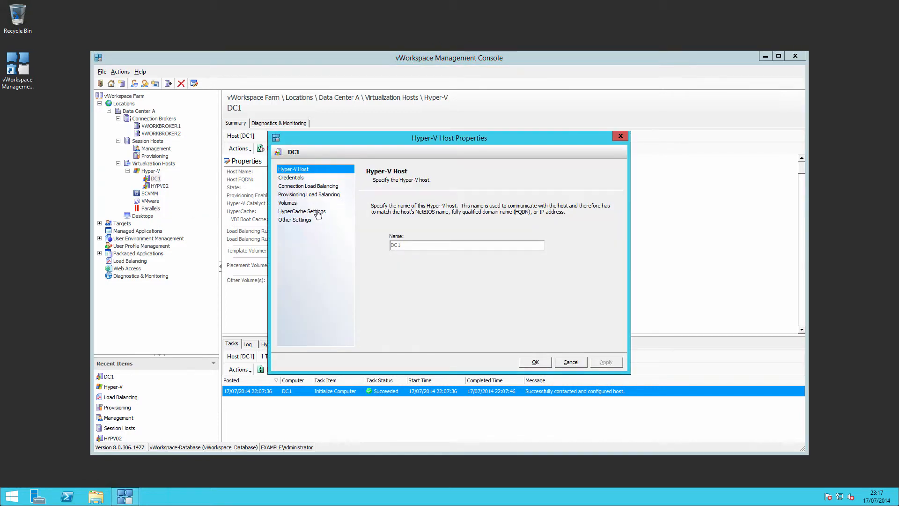
left_click(302, 210)
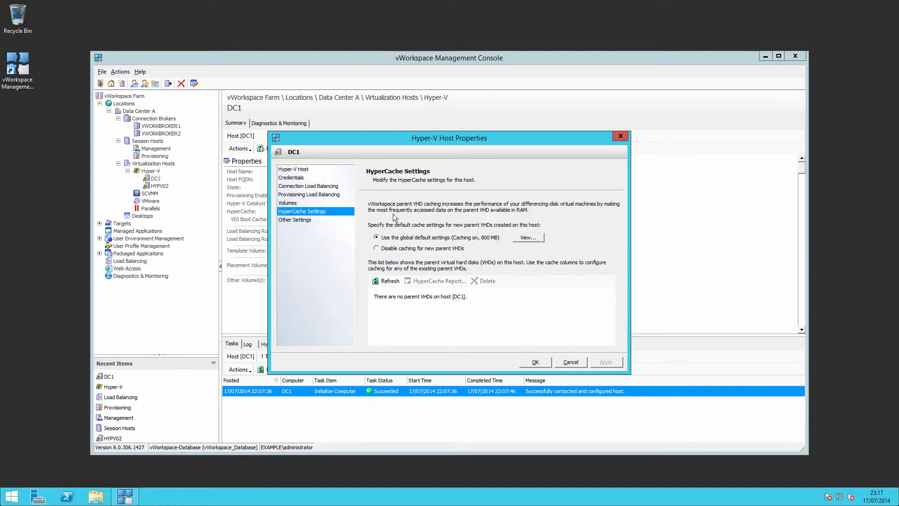
mouse_move(460, 301)
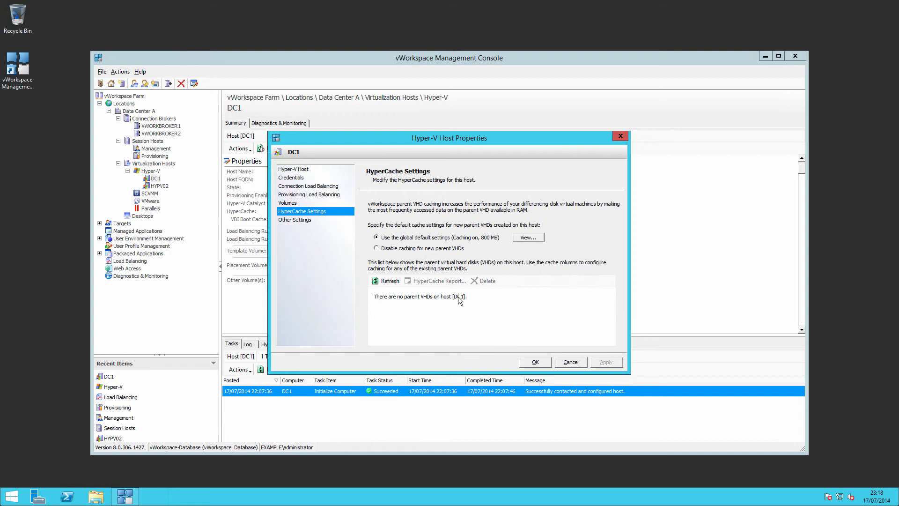
mouse_move(544, 332)
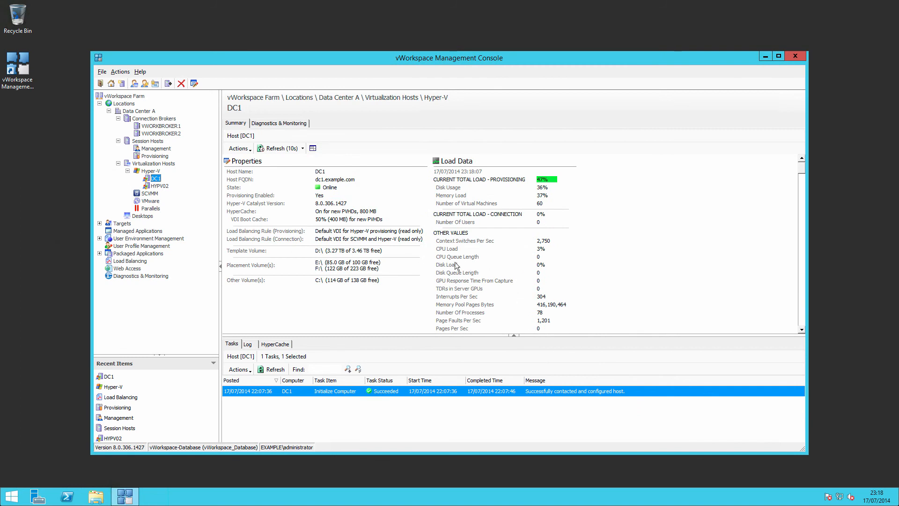
Select Session Hosts Management, then its Provisioning view listing no groups
left_click(156, 148)
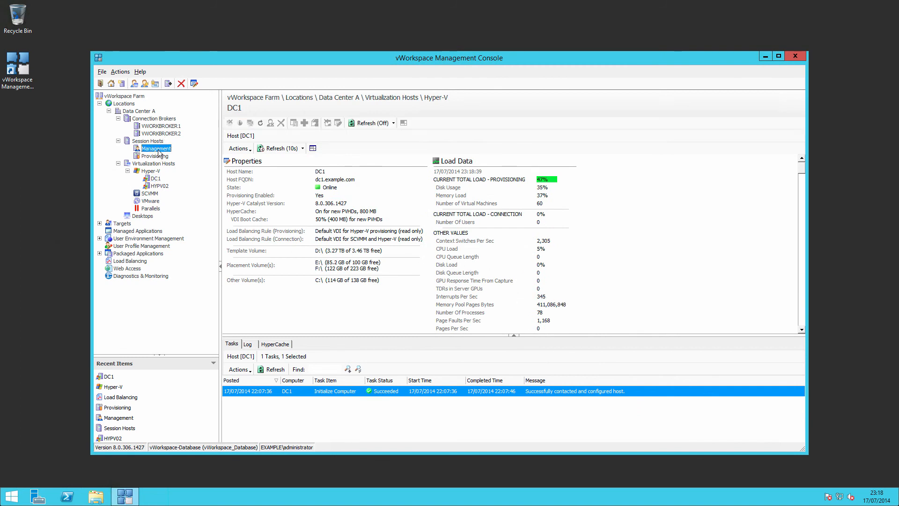
left_click(157, 148)
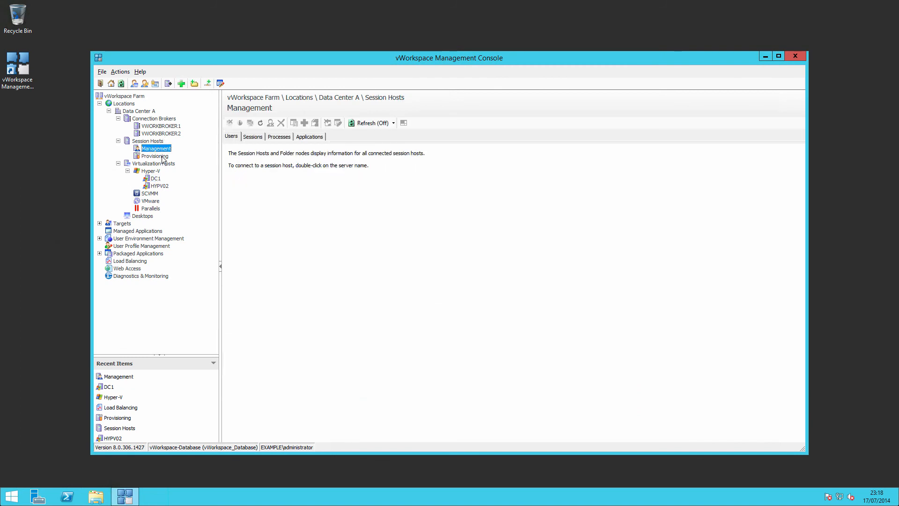
left_click(153, 156)
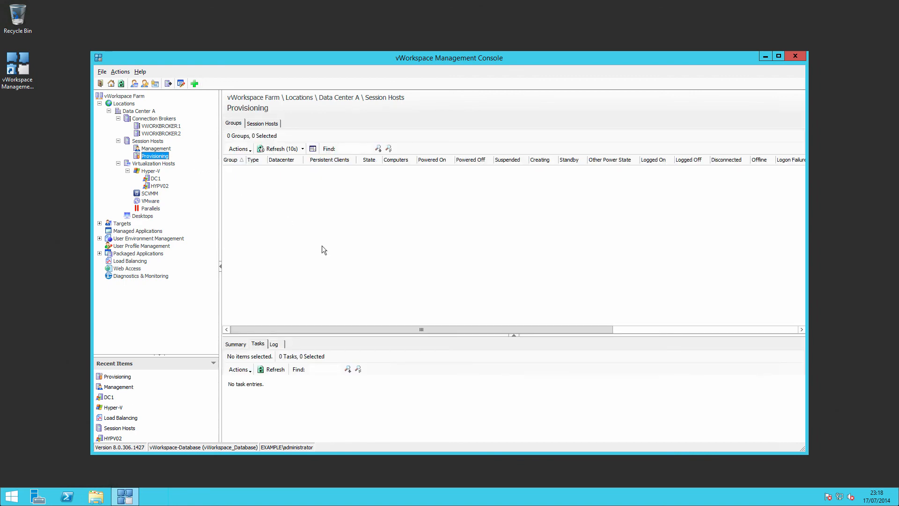